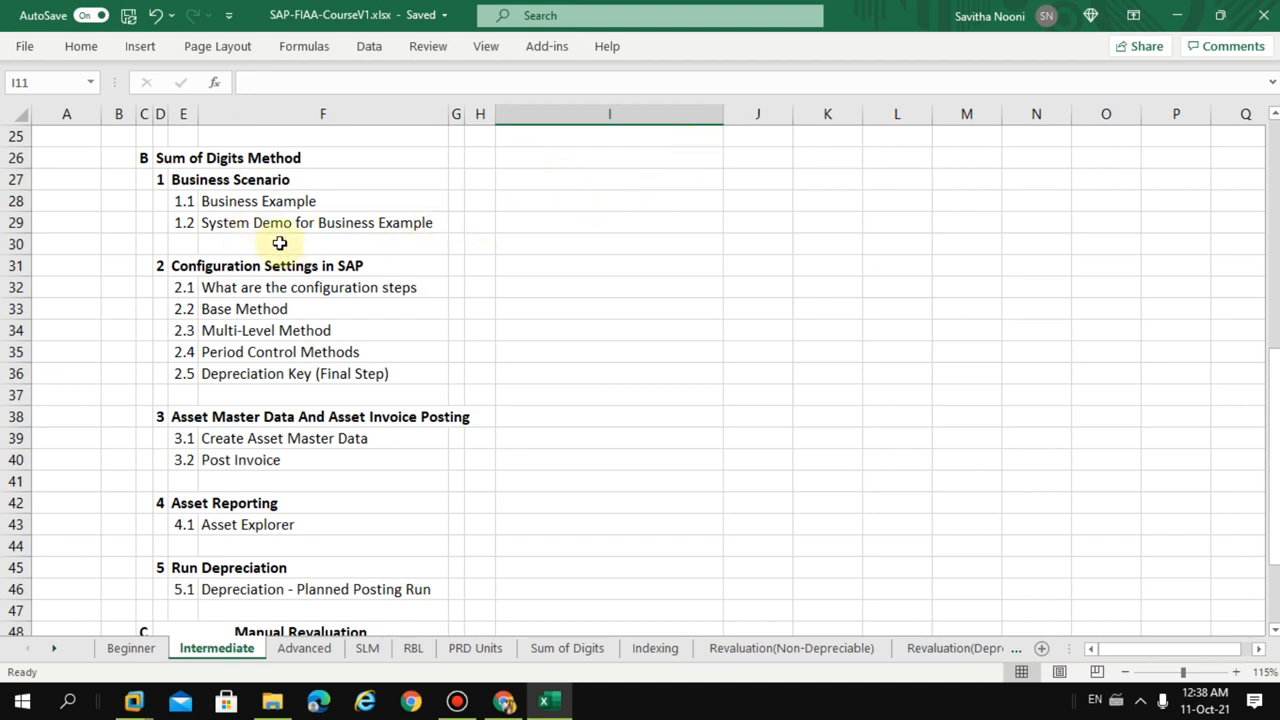
{"action": "mouse_move", "coordinate": [268, 222]}
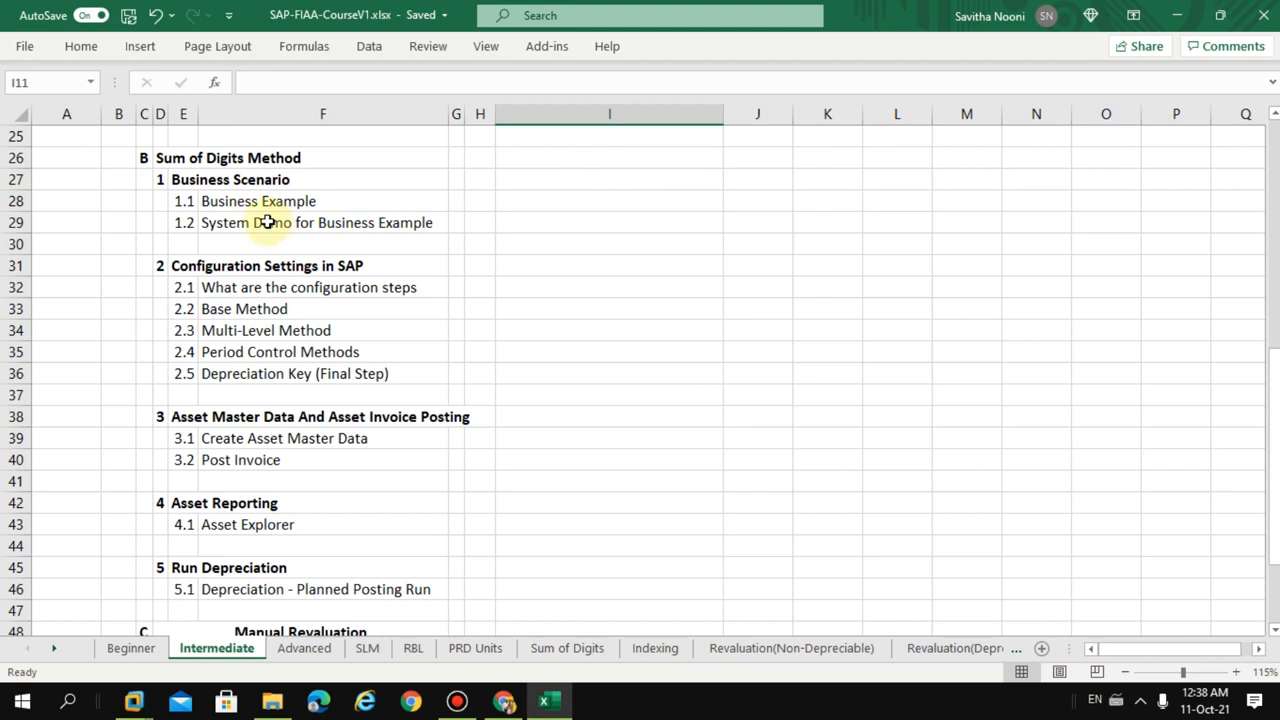
{"action": "mouse_move", "coordinate": [260, 242]}
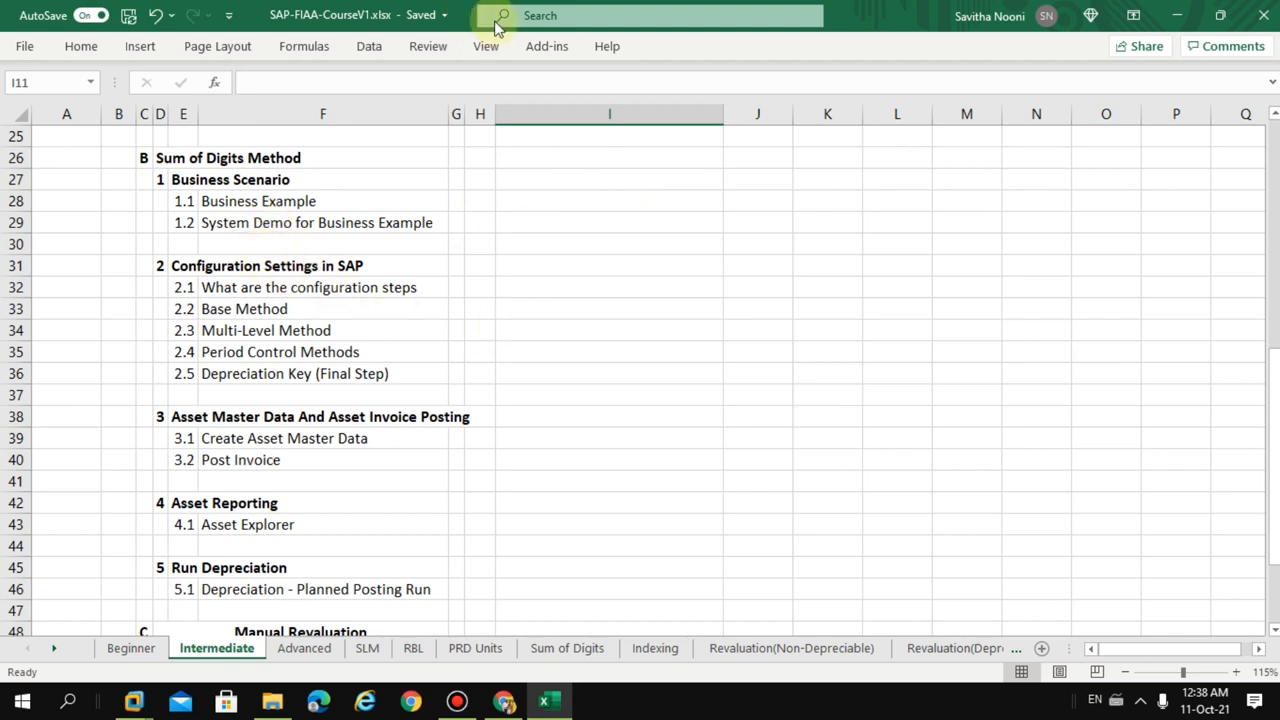
{"action": "mouse_move", "coordinate": [392, 140]}
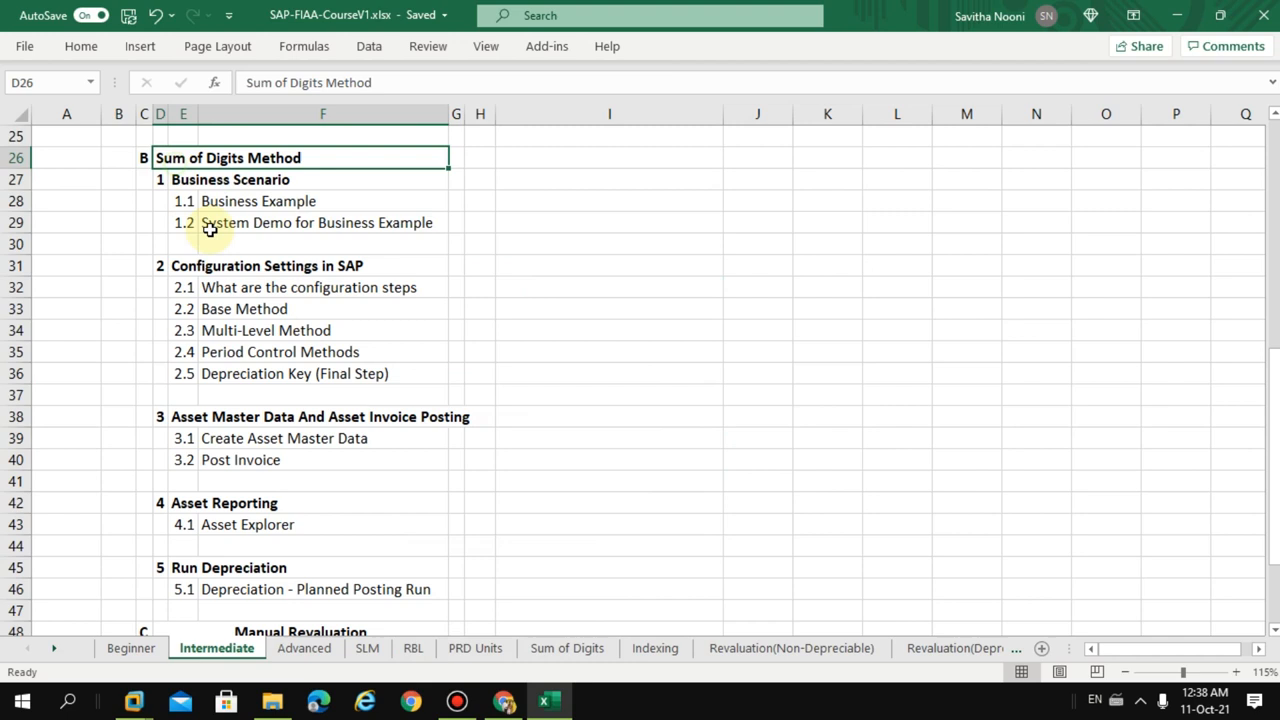
- Review the outline headings from Business Scenario through Asset Master Data and Run Depreciation
{"action": "left_click", "coordinate": [230, 180]}
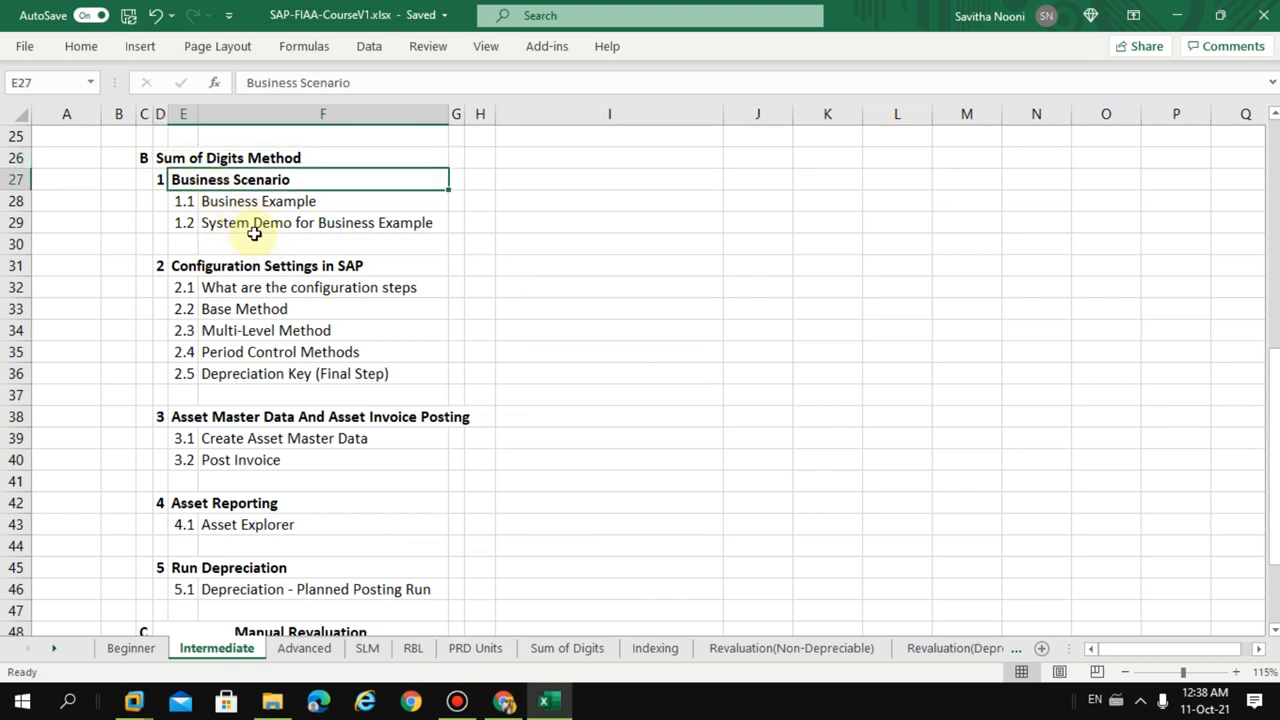
{"action": "left_click", "coordinate": [258, 200]}
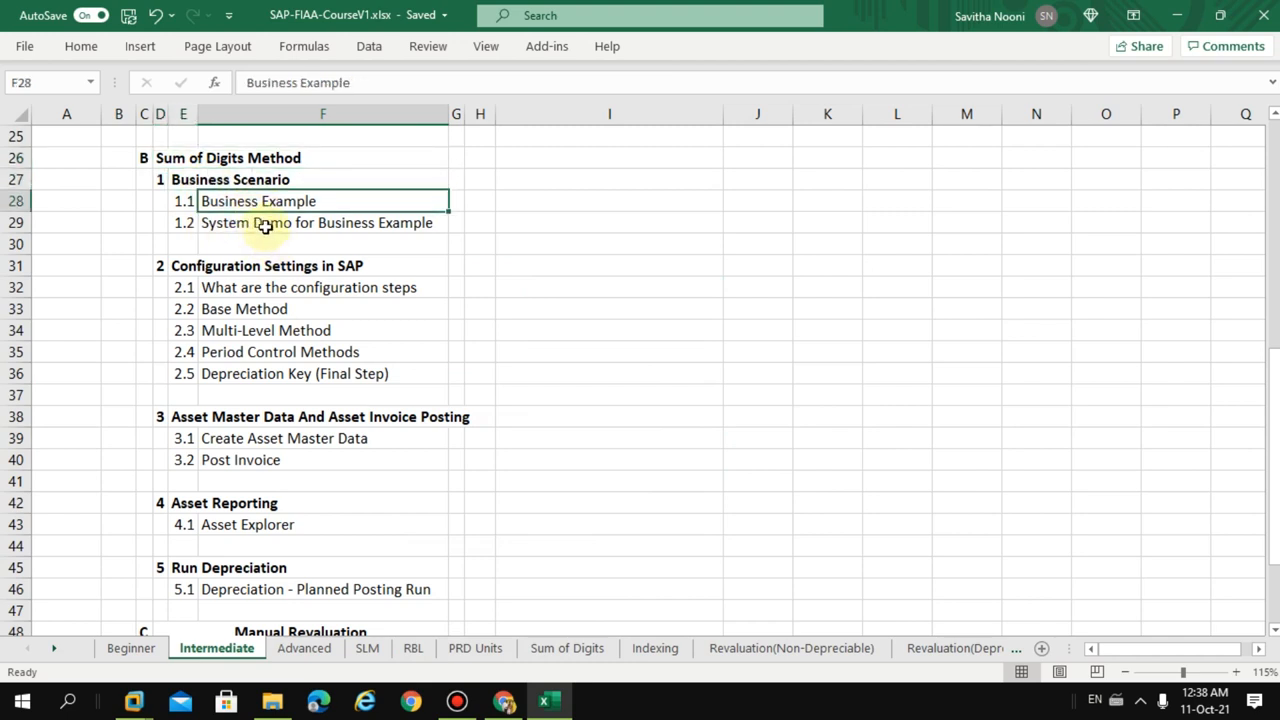
{"action": "left_click", "coordinate": [322, 222]}
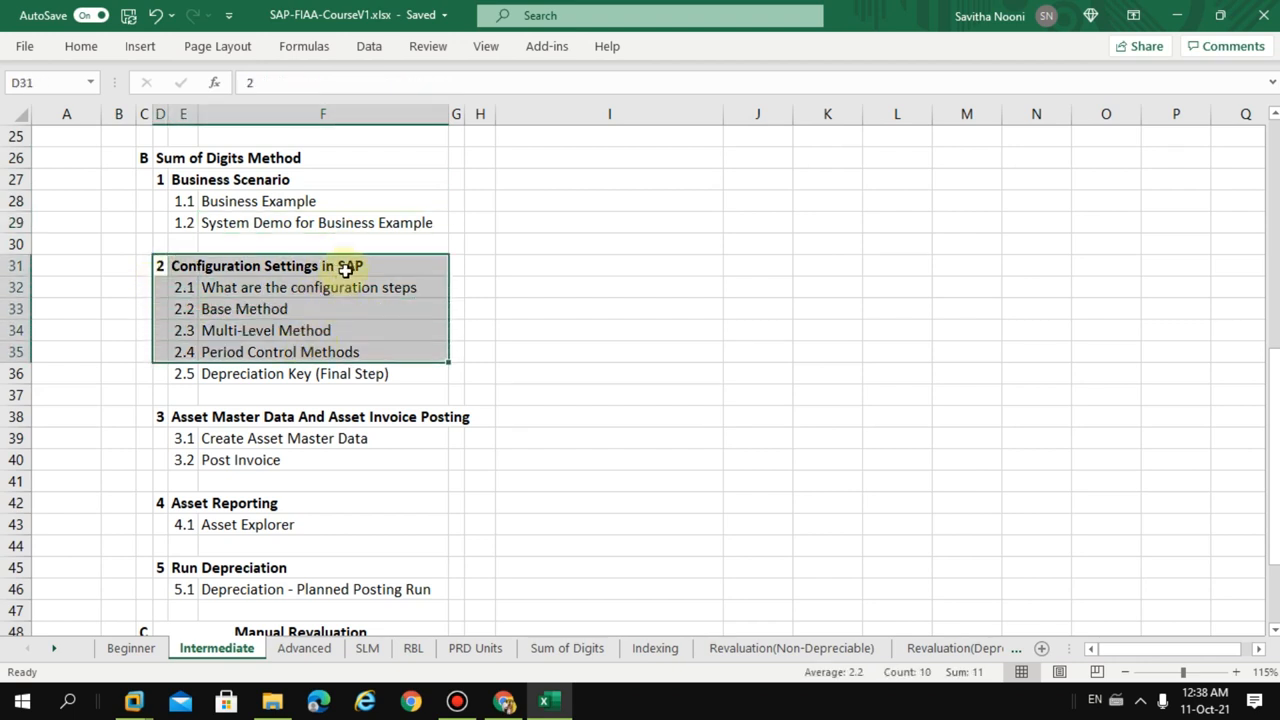
{"action": "left_click", "coordinate": [310, 416]}
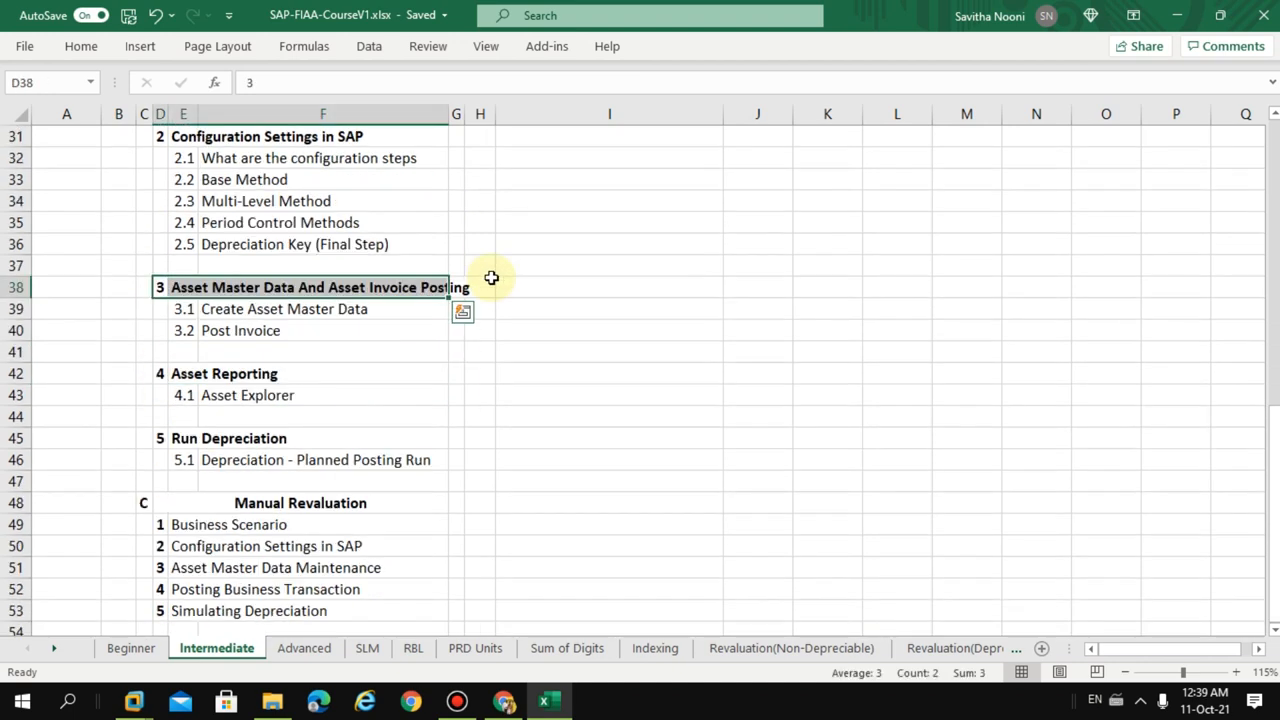
{"action": "left_click", "coordinate": [322, 416]}
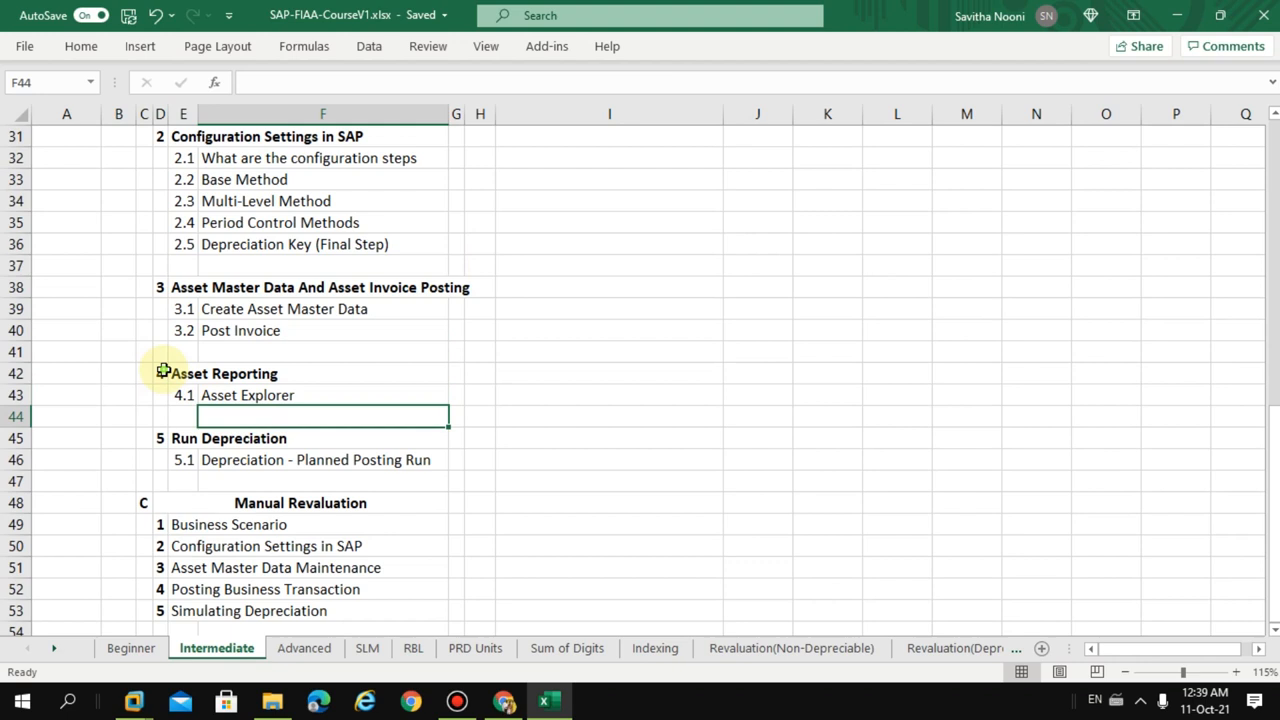
{"action": "left_click_drag", "start_coordinate": [160, 374], "coordinate": [432, 458]}
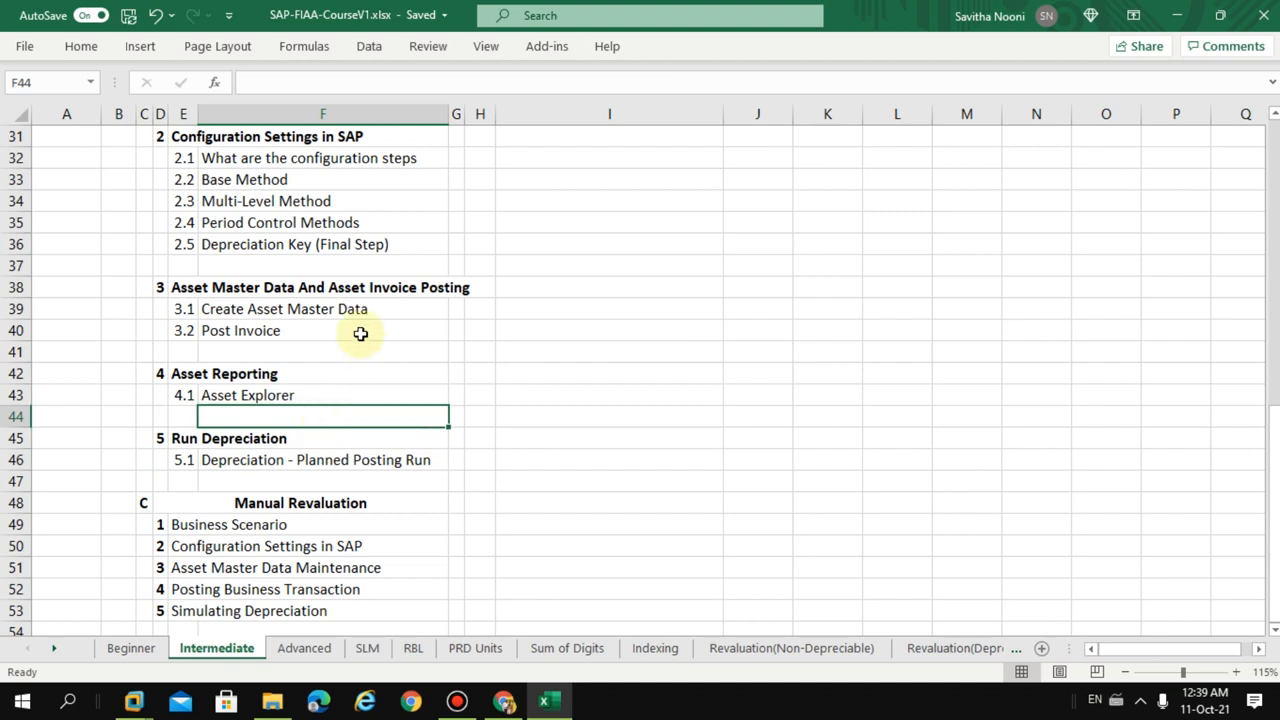
{"action": "left_click", "coordinate": [608, 352]}
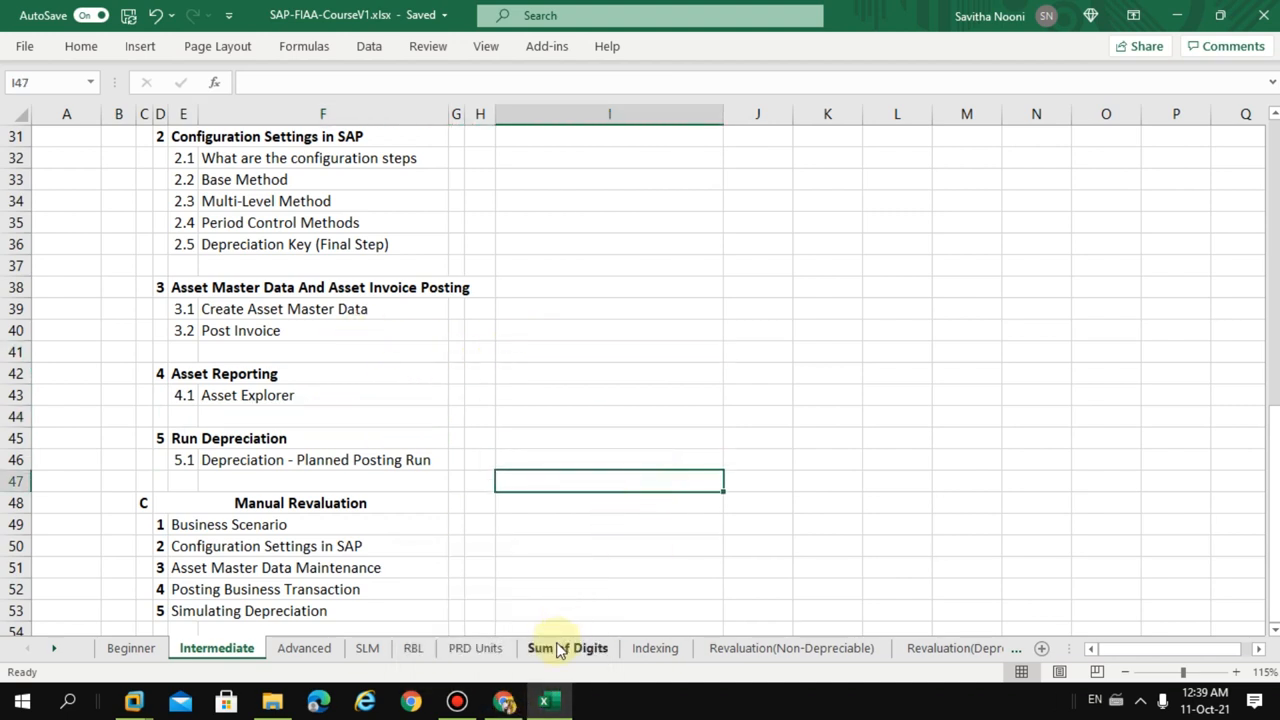
- Switch to the Sum of Digits sheet and review cost, residual value, 5-year life and year rows
{"action": "left_click", "coordinate": [568, 648]}
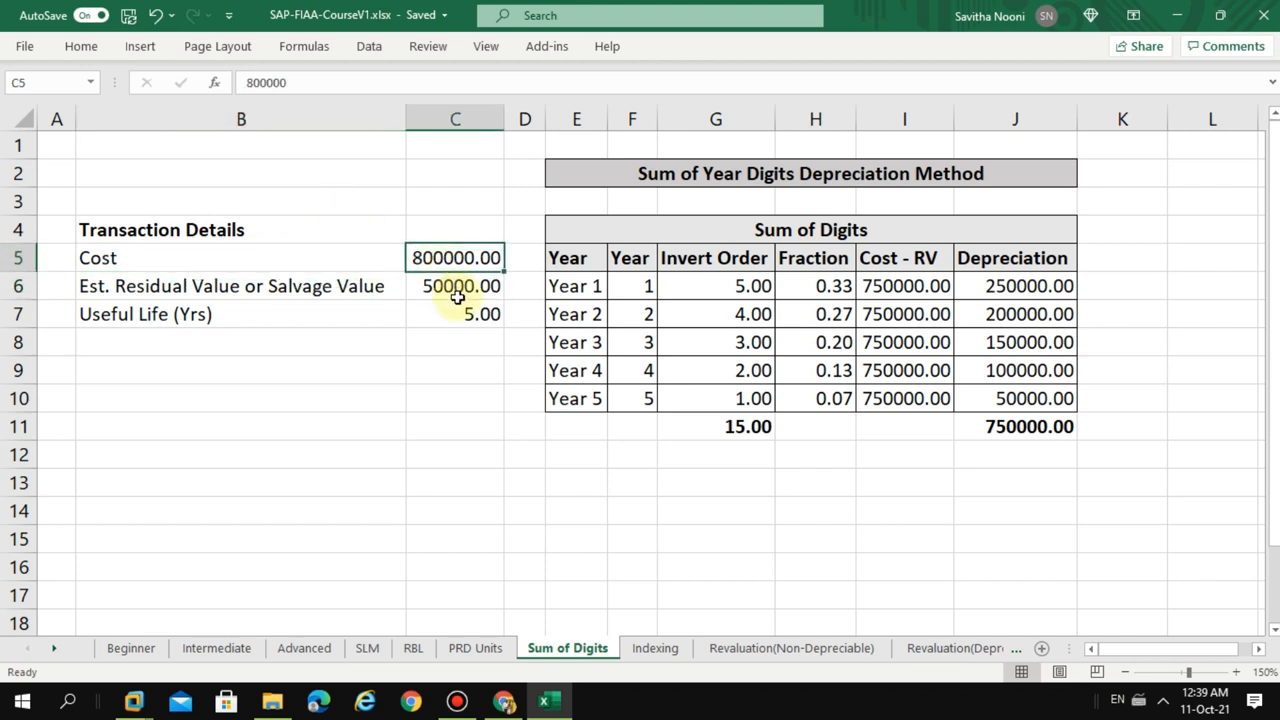
{"action": "left_click", "coordinate": [1228, 672]}
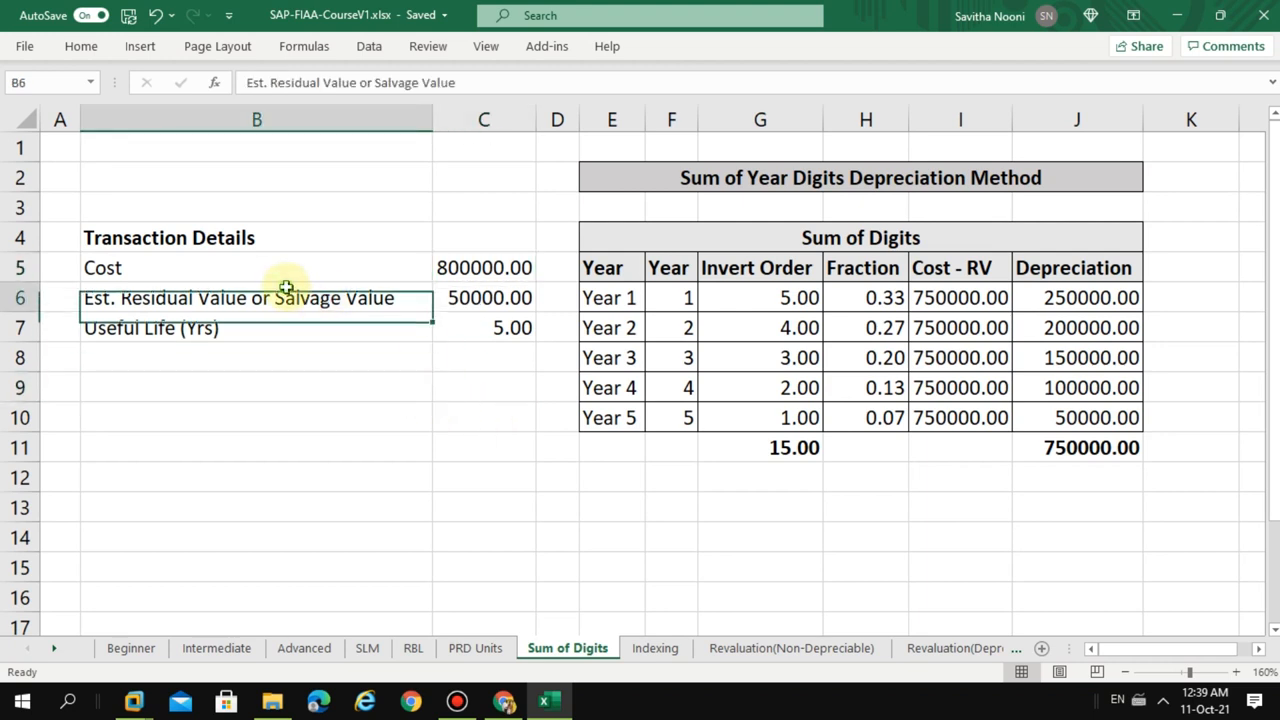
{"action": "left_click", "coordinate": [484, 328]}
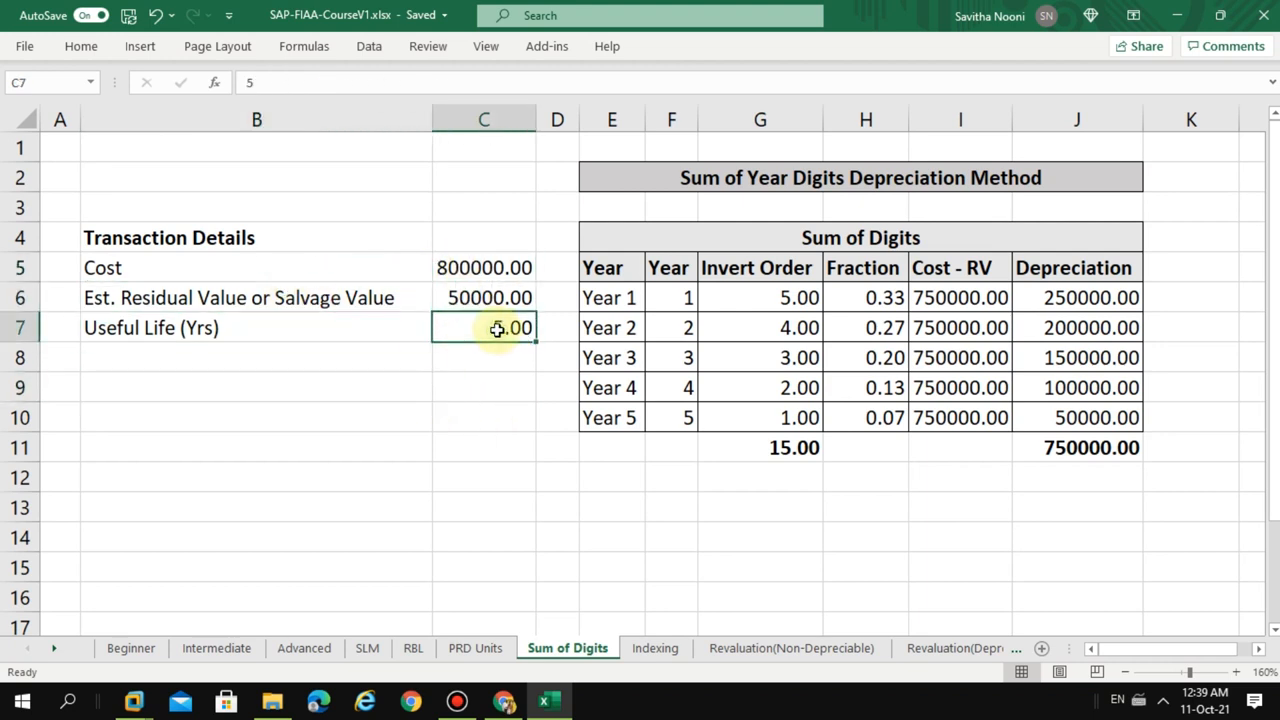
{"action": "mouse_move", "coordinate": [464, 336]}
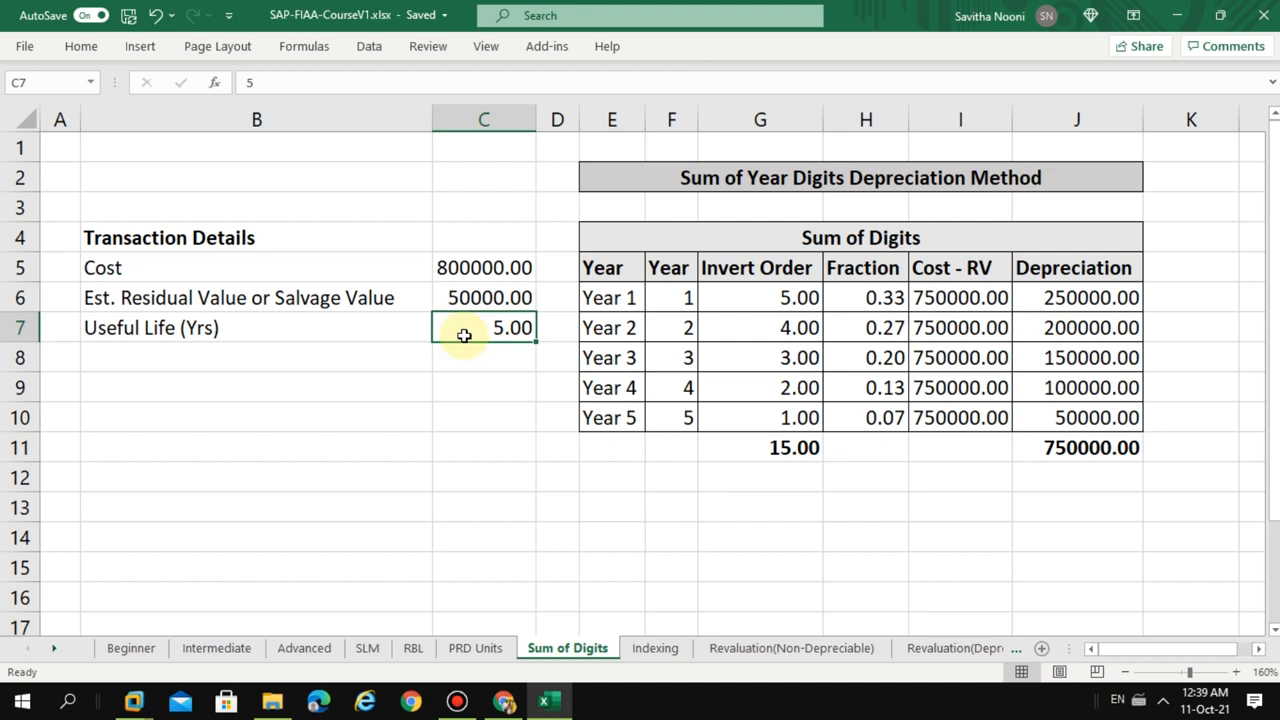
{"action": "left_click", "coordinate": [484, 296]}
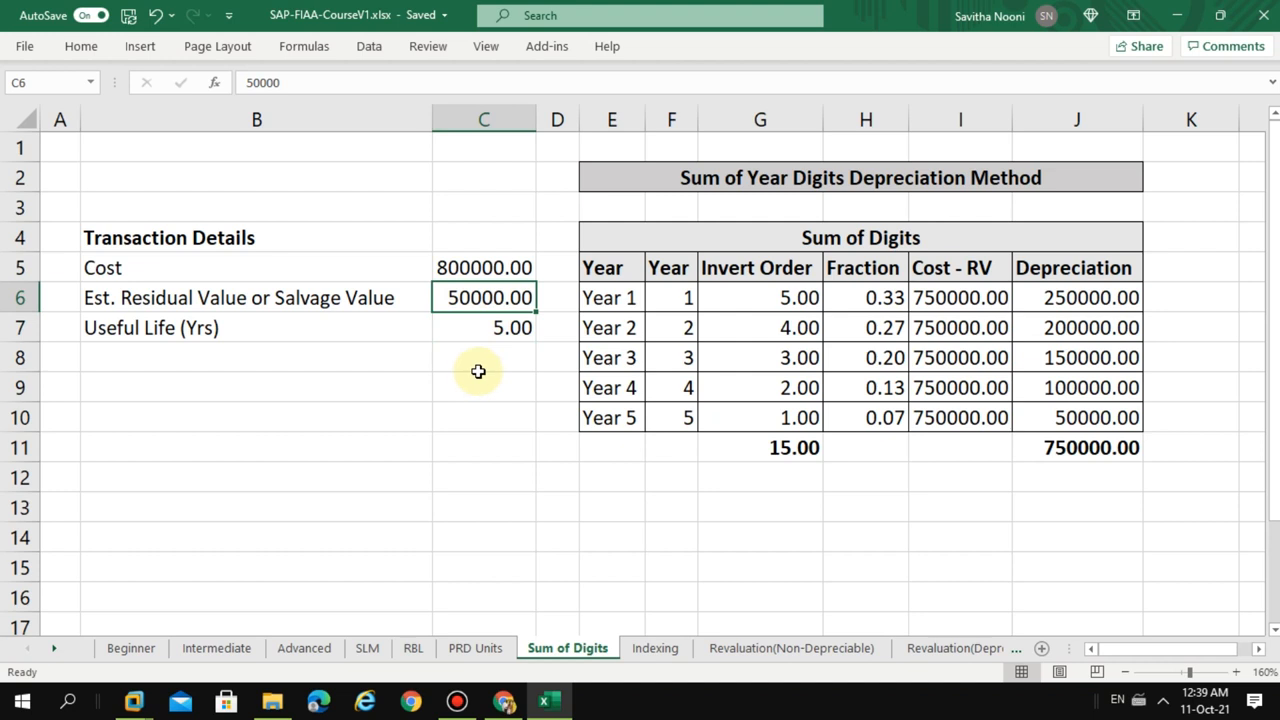
{"action": "mouse_move", "coordinate": [484, 380]}
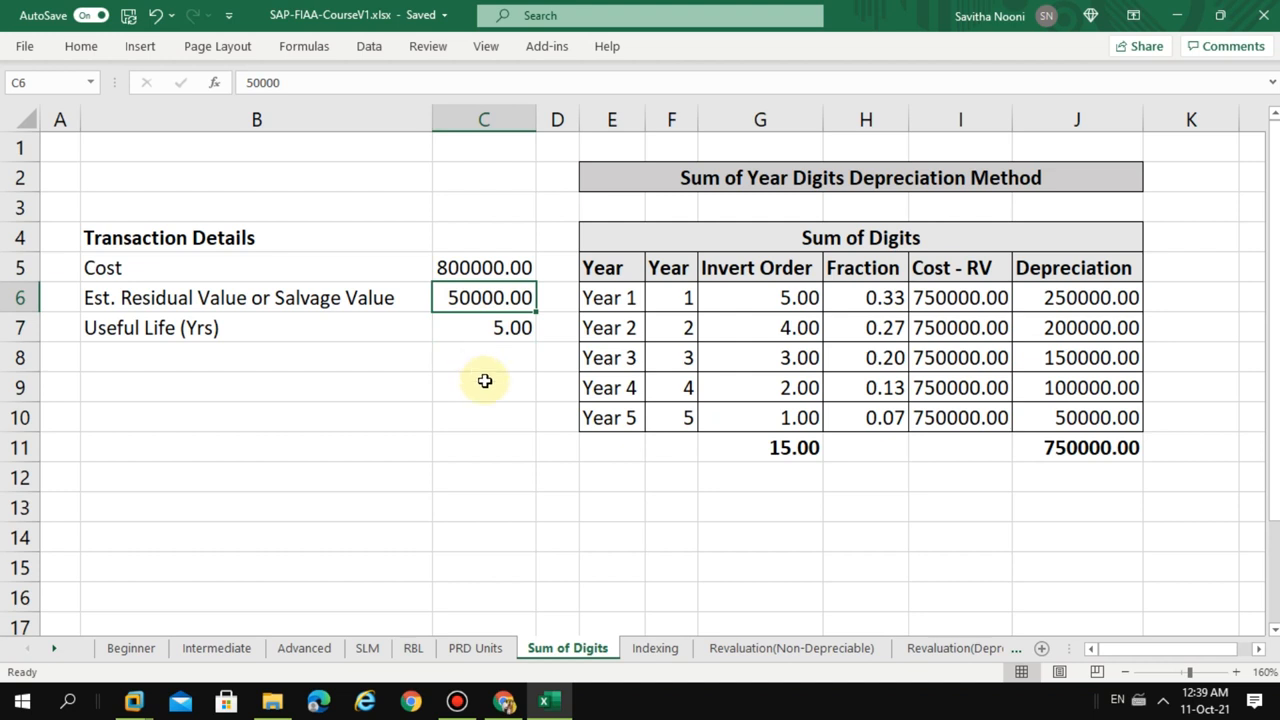
{"action": "left_click", "coordinate": [670, 476]}
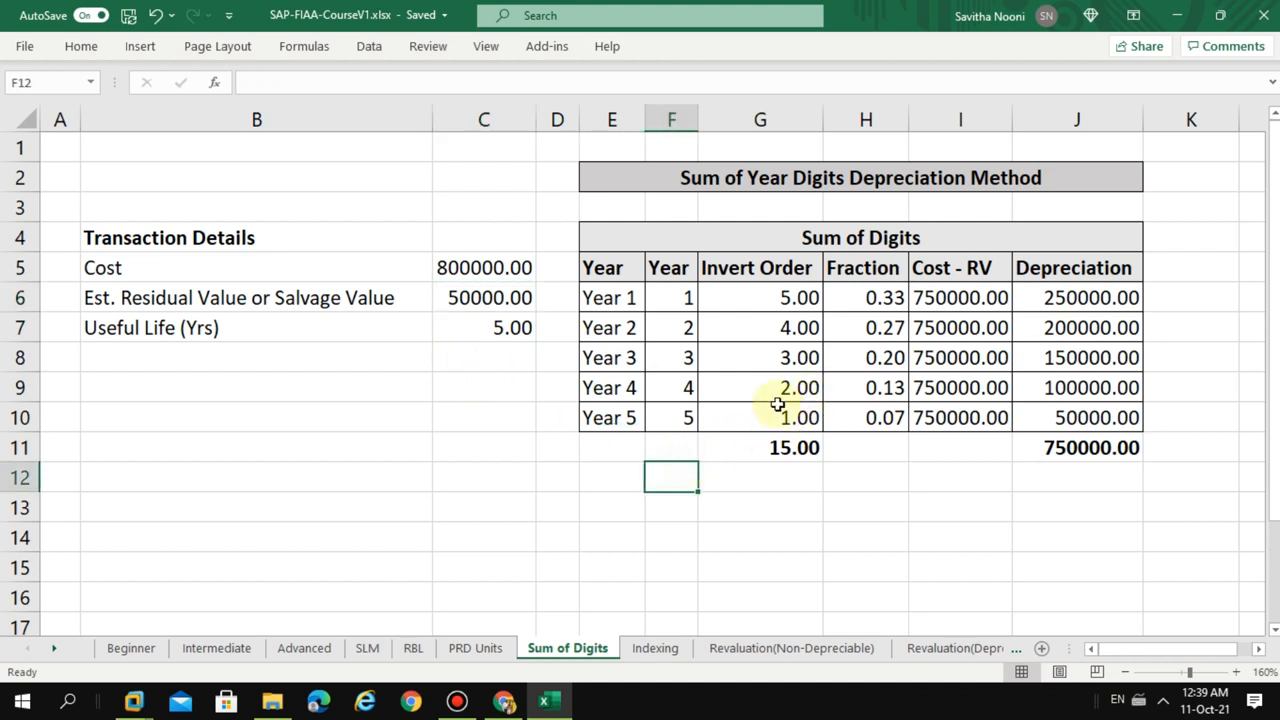
{"action": "left_click", "coordinate": [672, 328]}
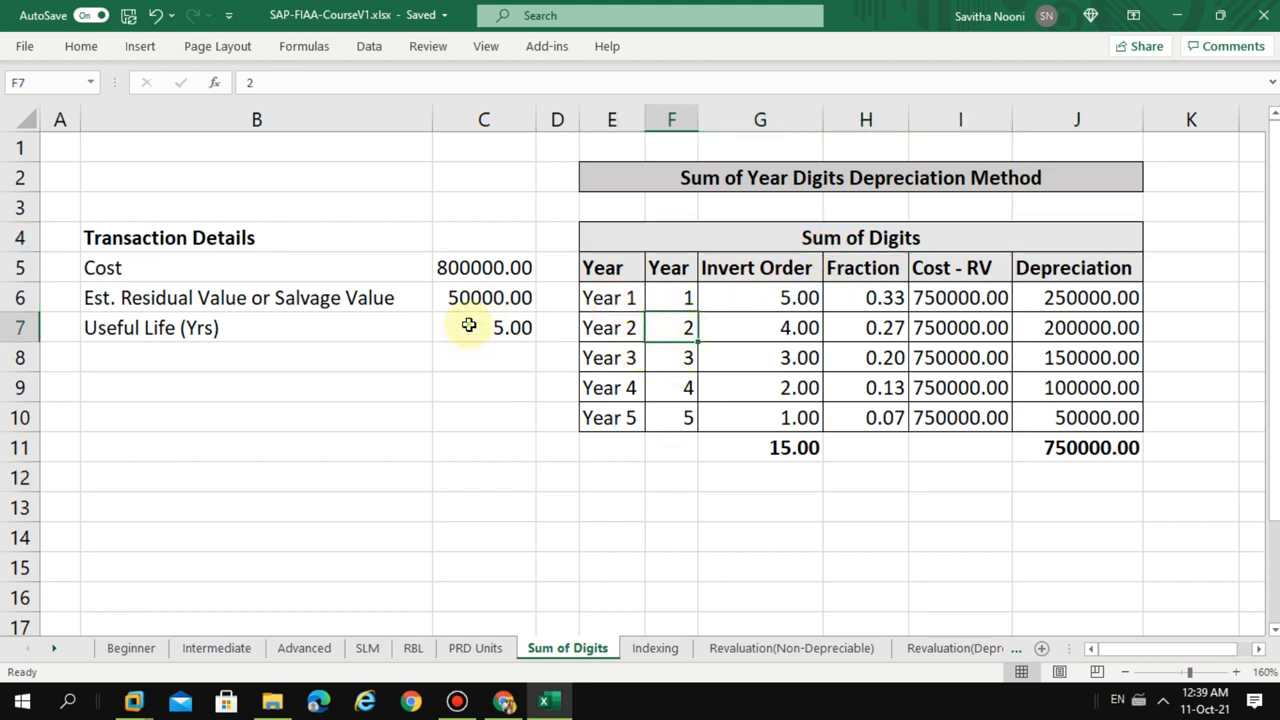
{"action": "left_click_drag", "start_coordinate": [612, 296], "coordinate": [612, 418]}
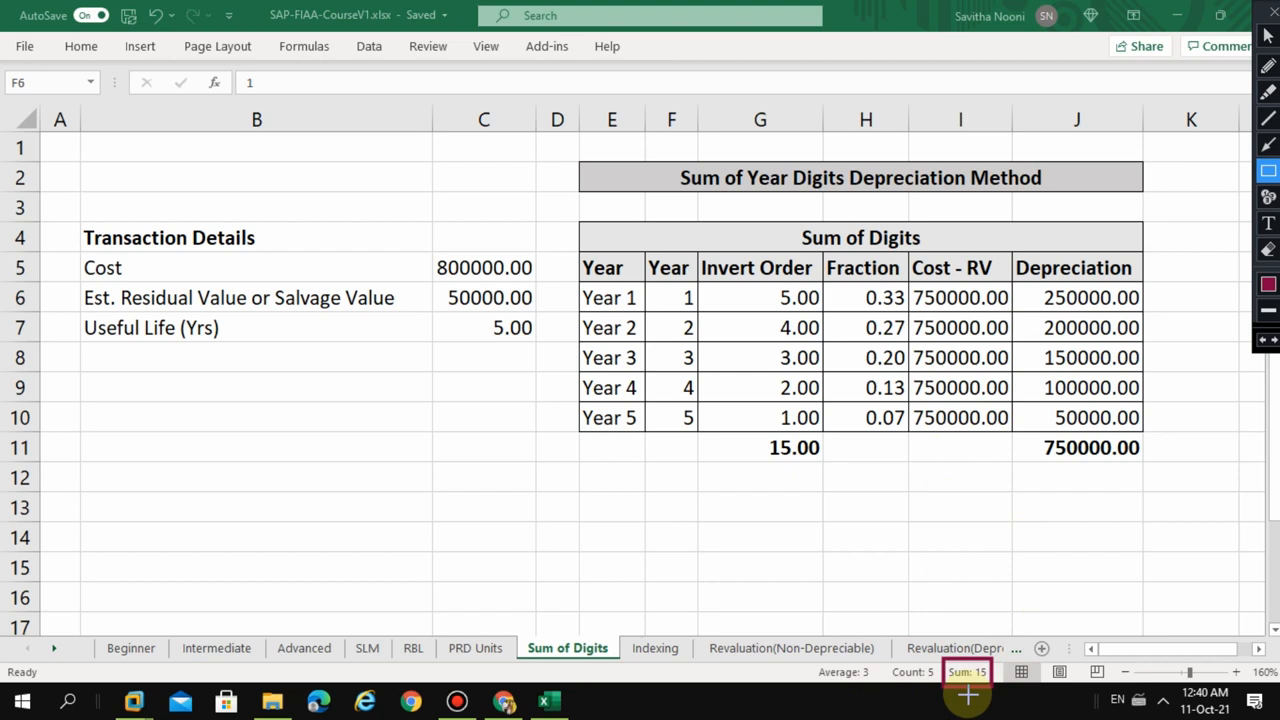
{"action": "mouse_move", "coordinate": [700, 258]}
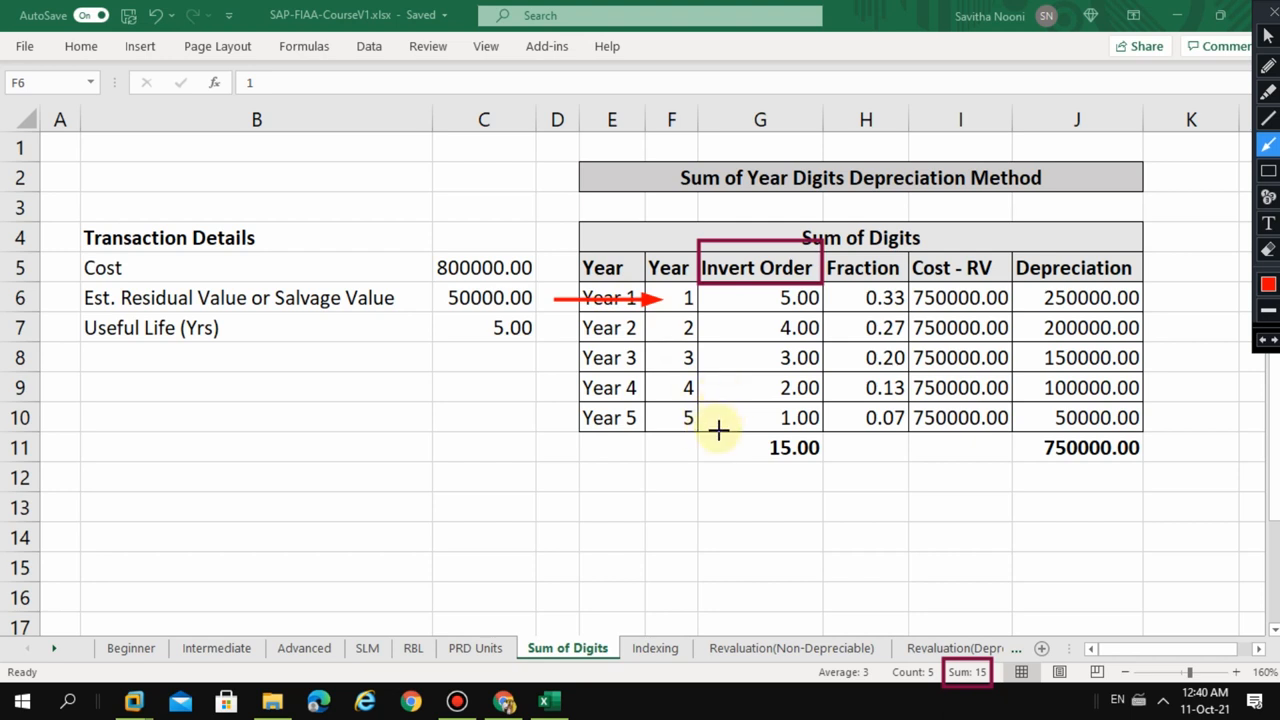
{"action": "mouse_move", "coordinate": [758, 310]}
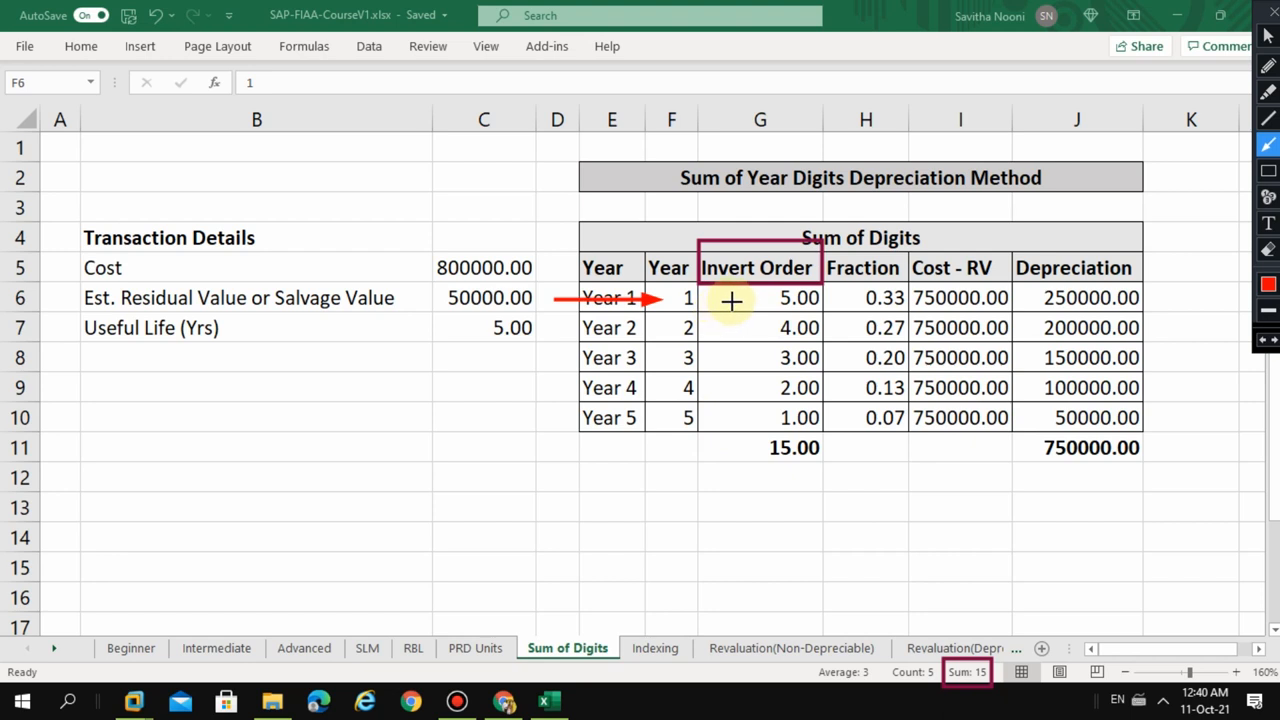
{"action": "mouse_move", "coordinate": [744, 296]}
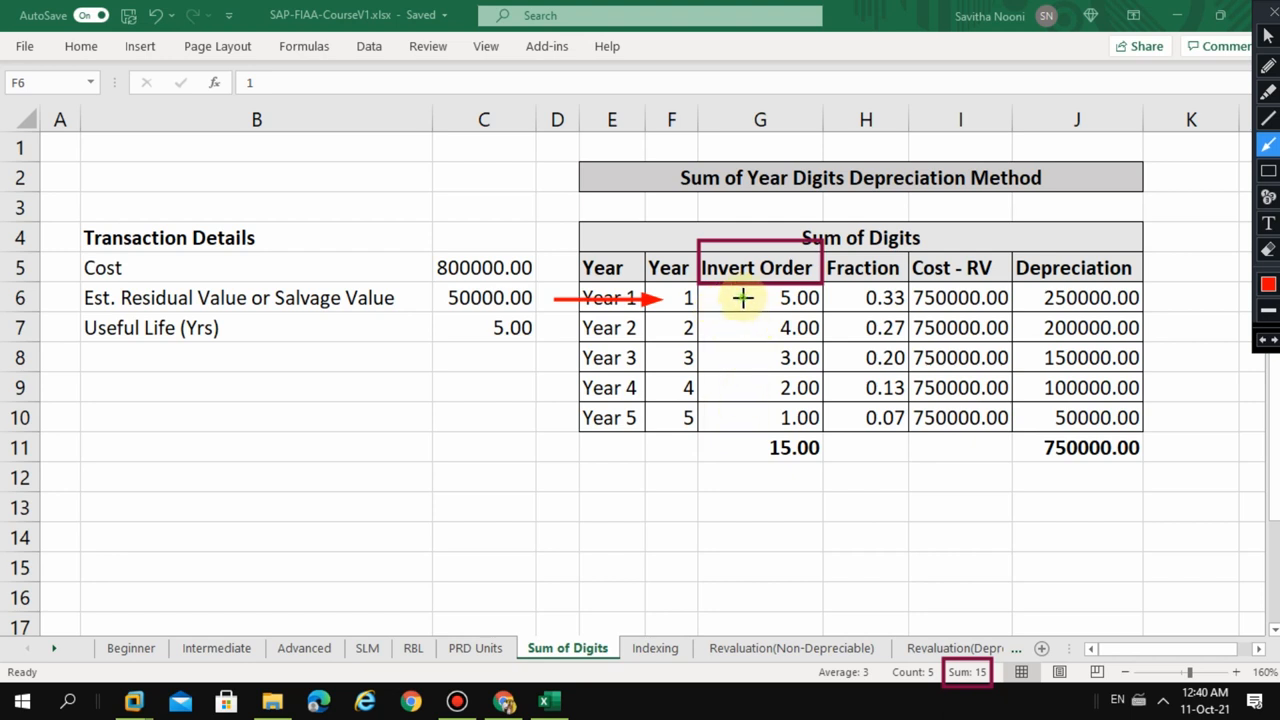
{"action": "left_click_drag", "start_coordinate": [744, 298], "coordinate": [744, 418]}
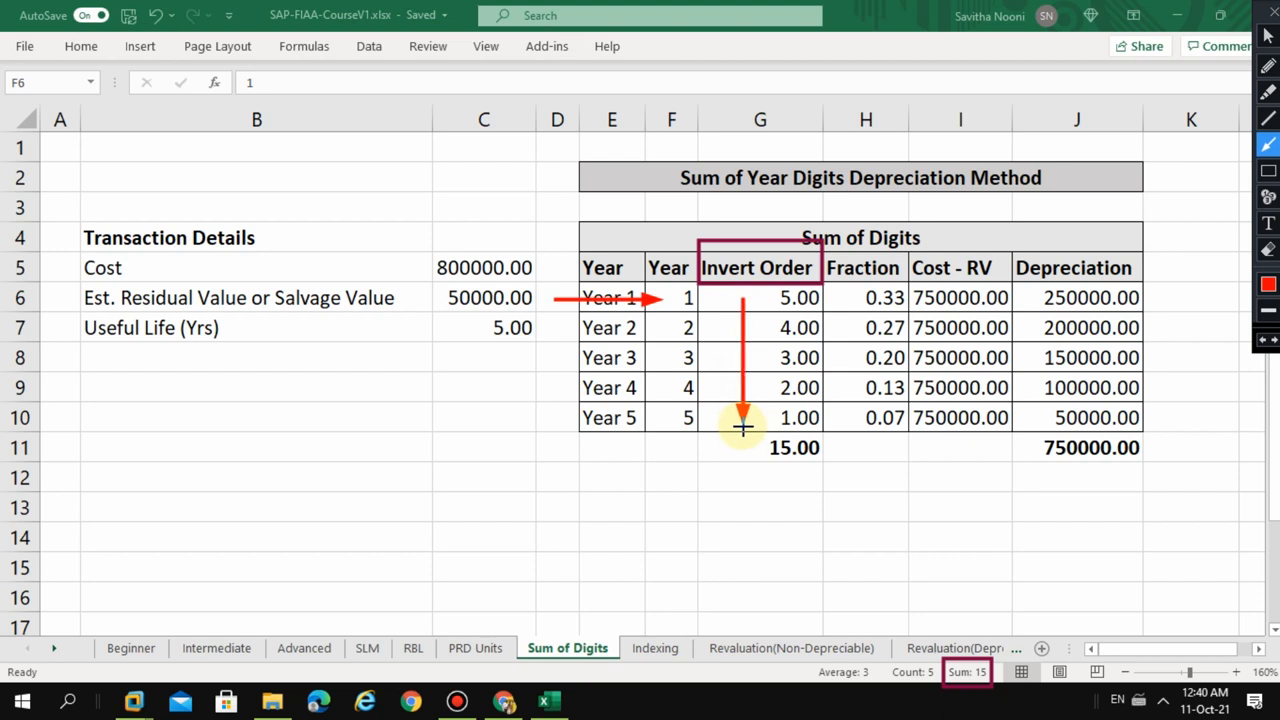
{"action": "mouse_move", "coordinate": [764, 312]}
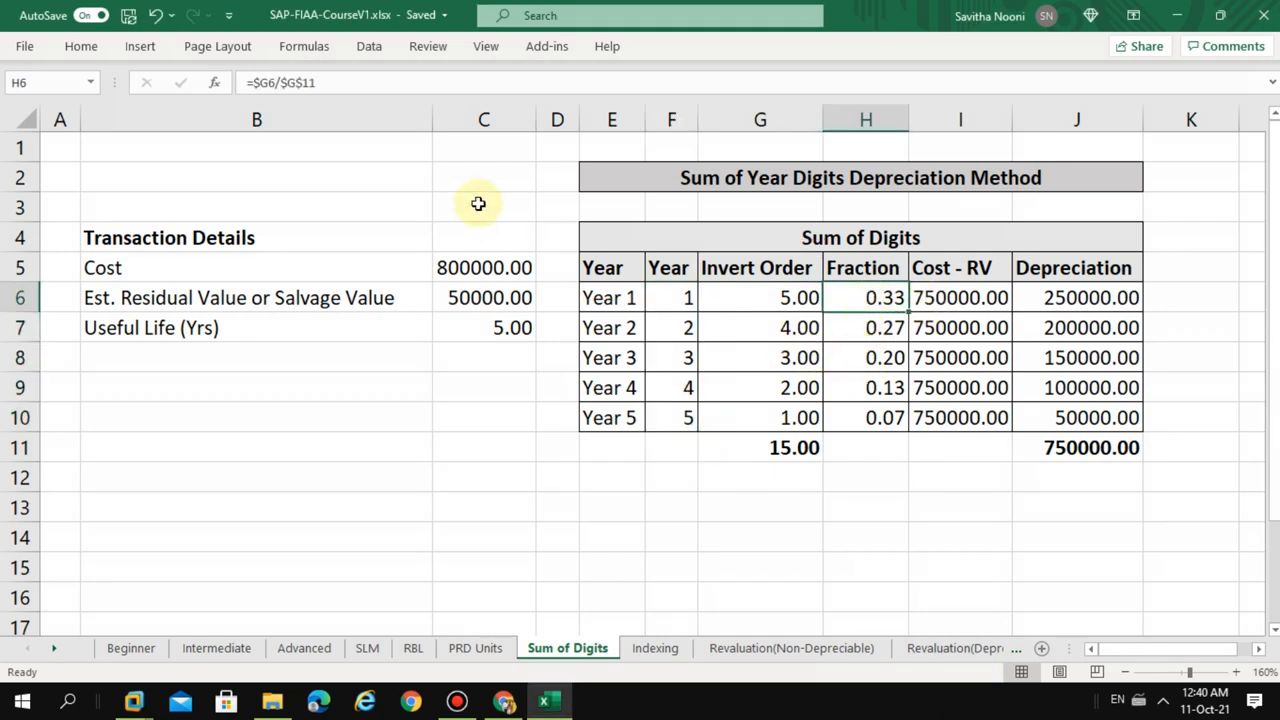
{"action": "mouse_move", "coordinate": [368, 96]}
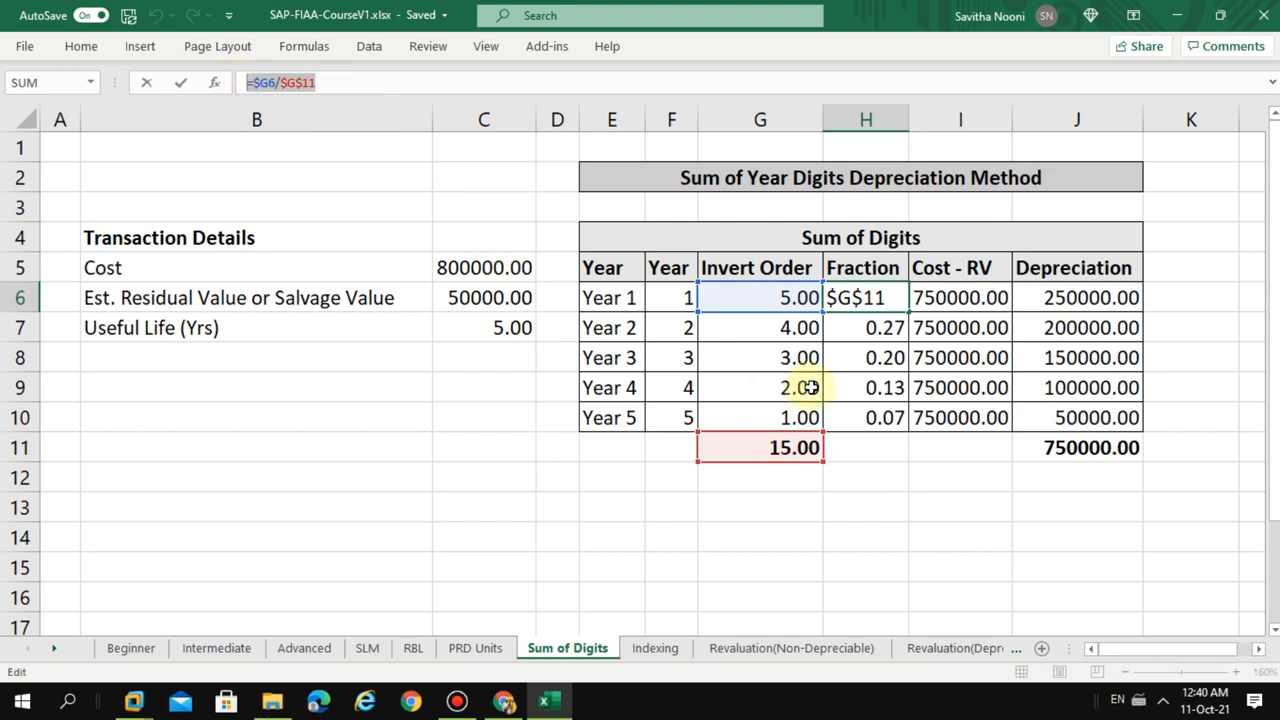
{"action": "mouse_move", "coordinate": [772, 302]}
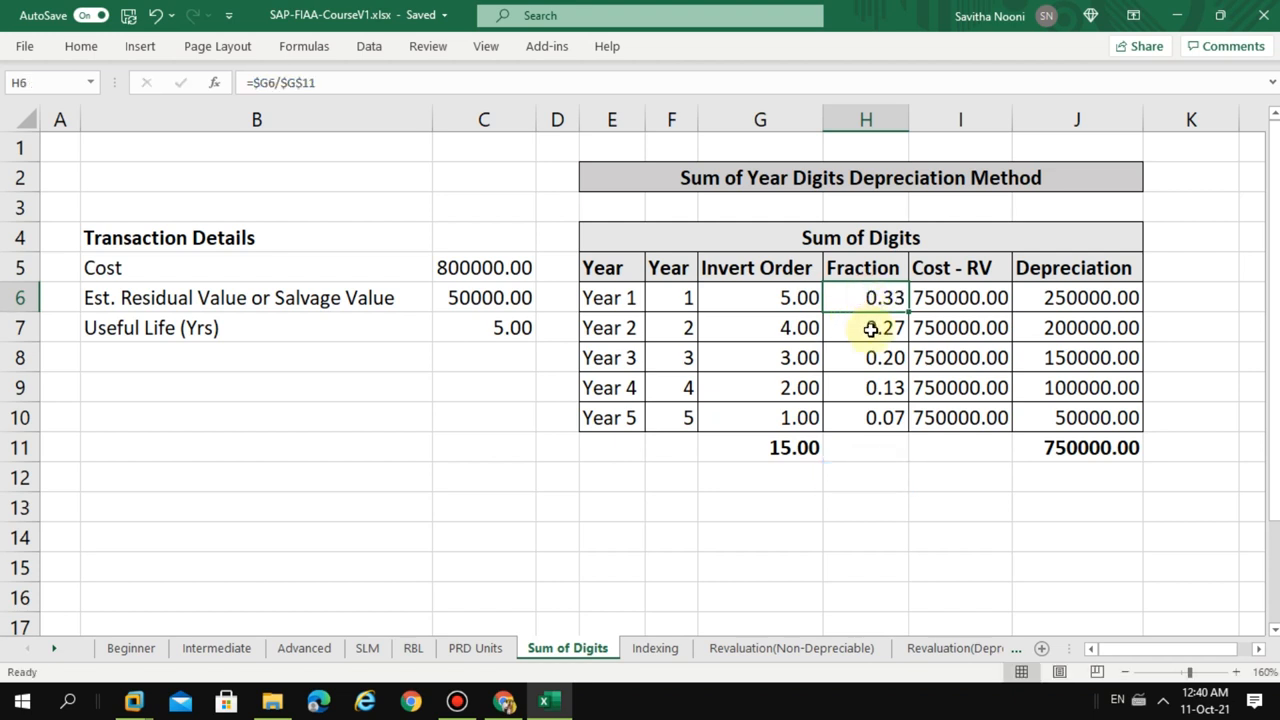
{"action": "left_click", "coordinate": [864, 328]}
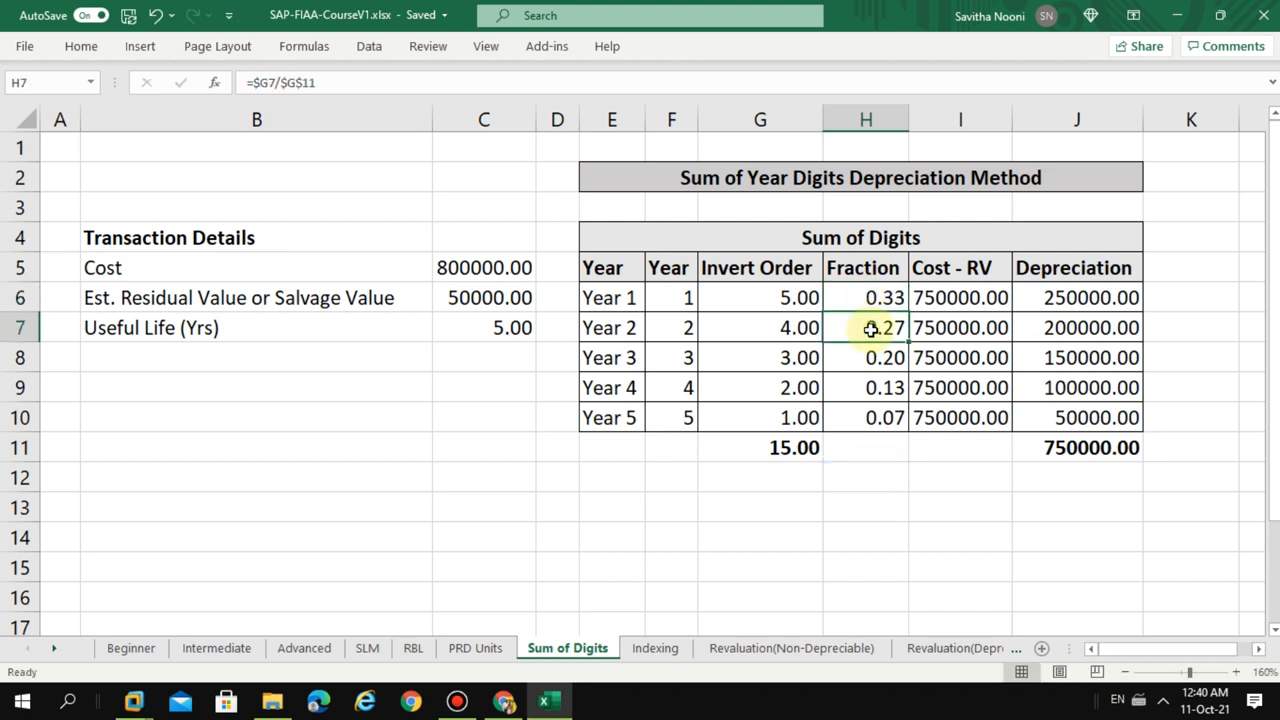
{"action": "double_click", "coordinate": [864, 328]}
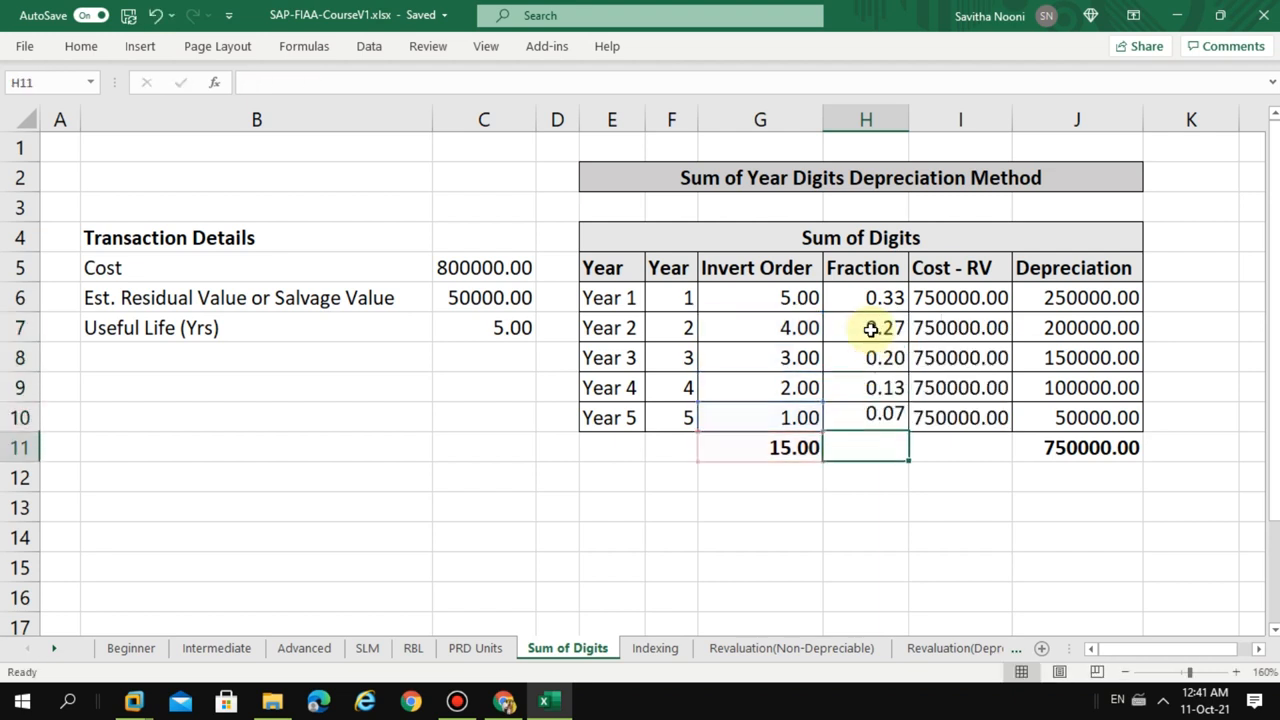
{"action": "mouse_move", "coordinate": [790, 448]}
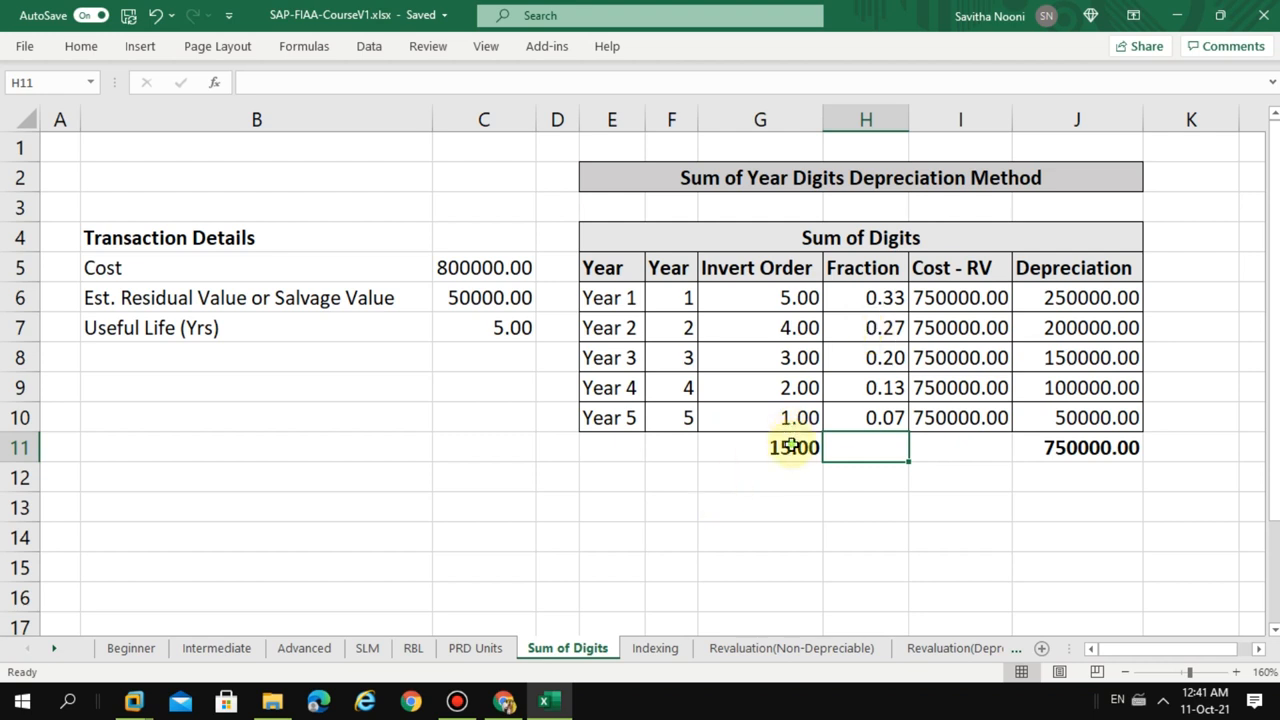
{"action": "left_click", "coordinate": [760, 296]}
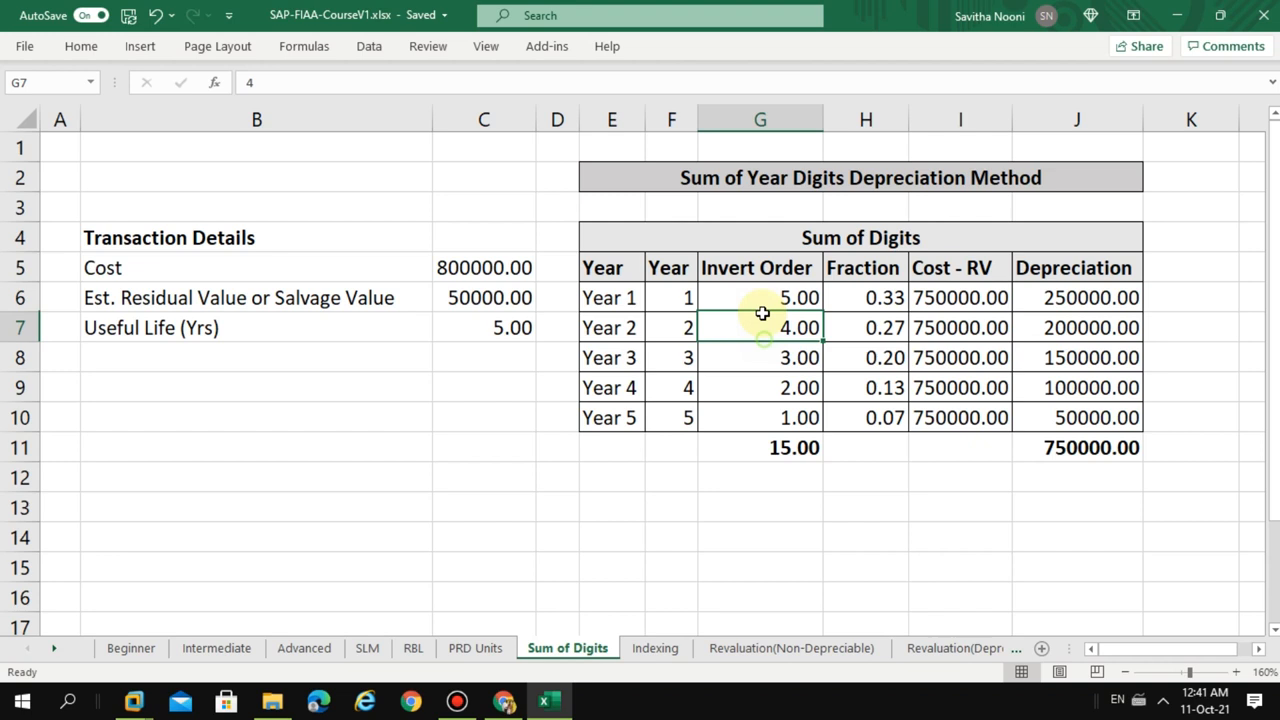
{"action": "left_click", "coordinate": [610, 296]}
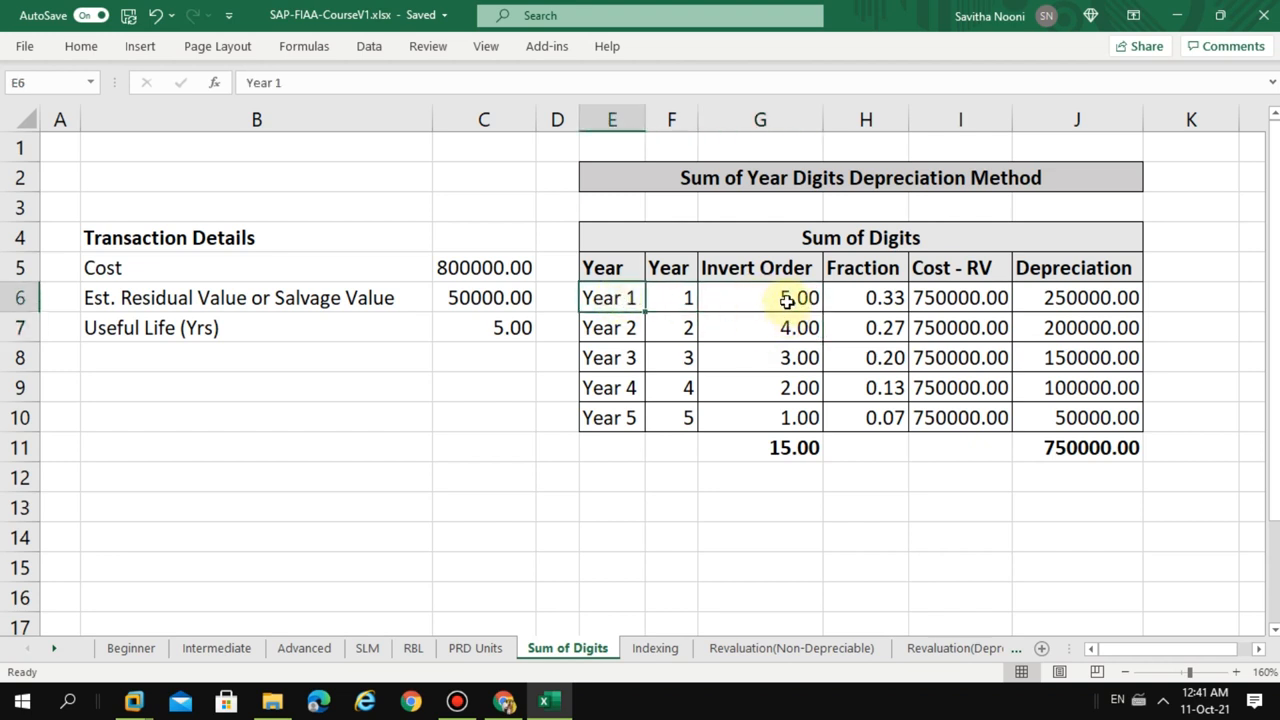
{"action": "left_click", "coordinate": [760, 328]}
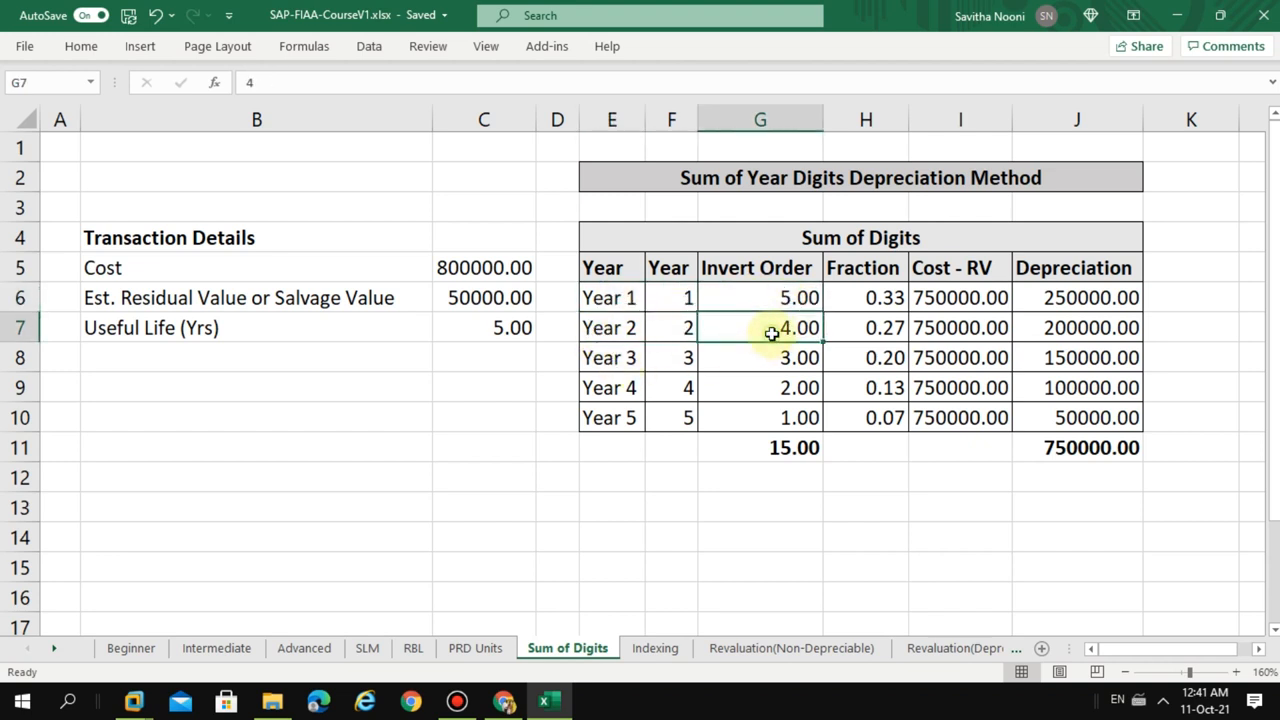
{"action": "left_click", "coordinate": [760, 356]}
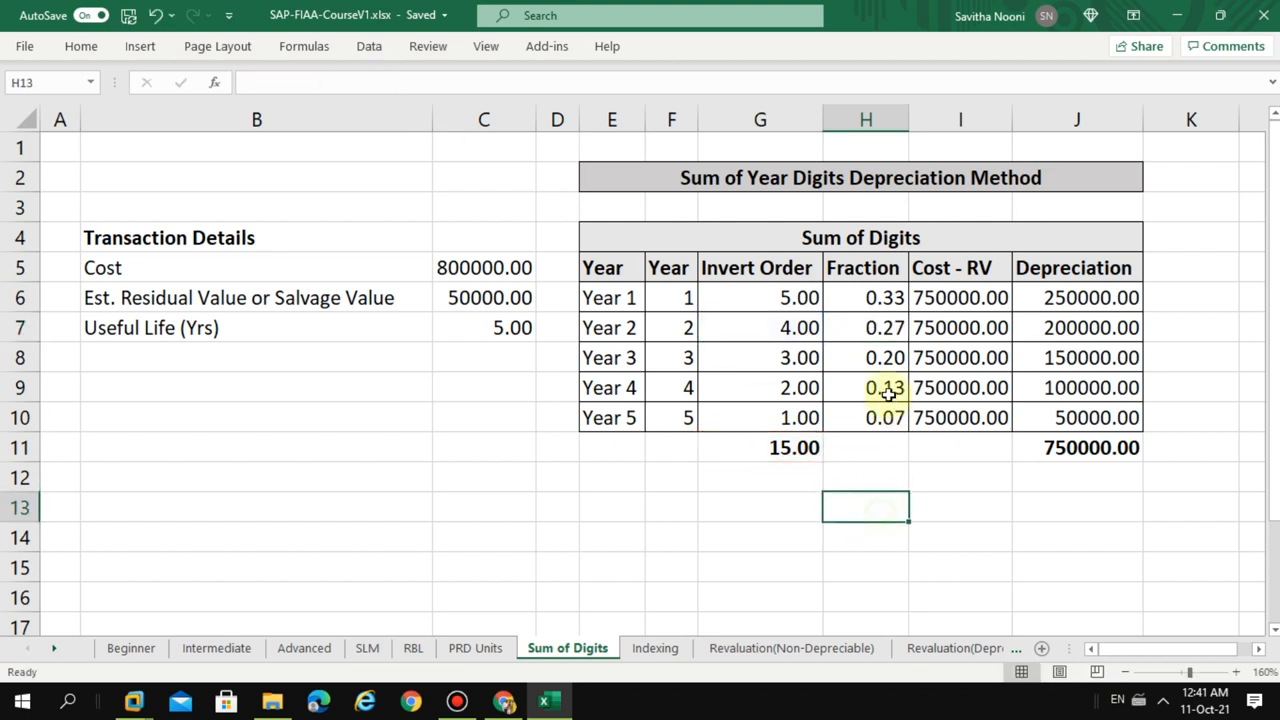
{"action": "double_click", "coordinate": [864, 356]}
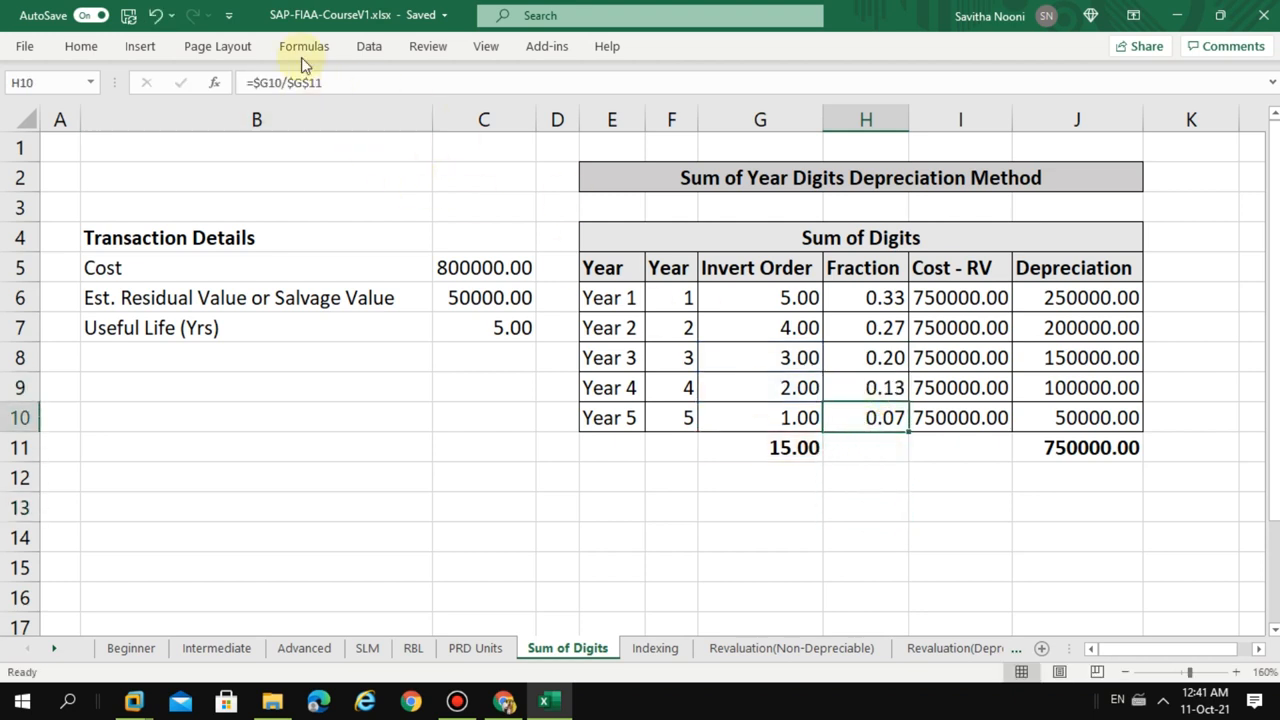
{"action": "left_click", "coordinate": [960, 568]}
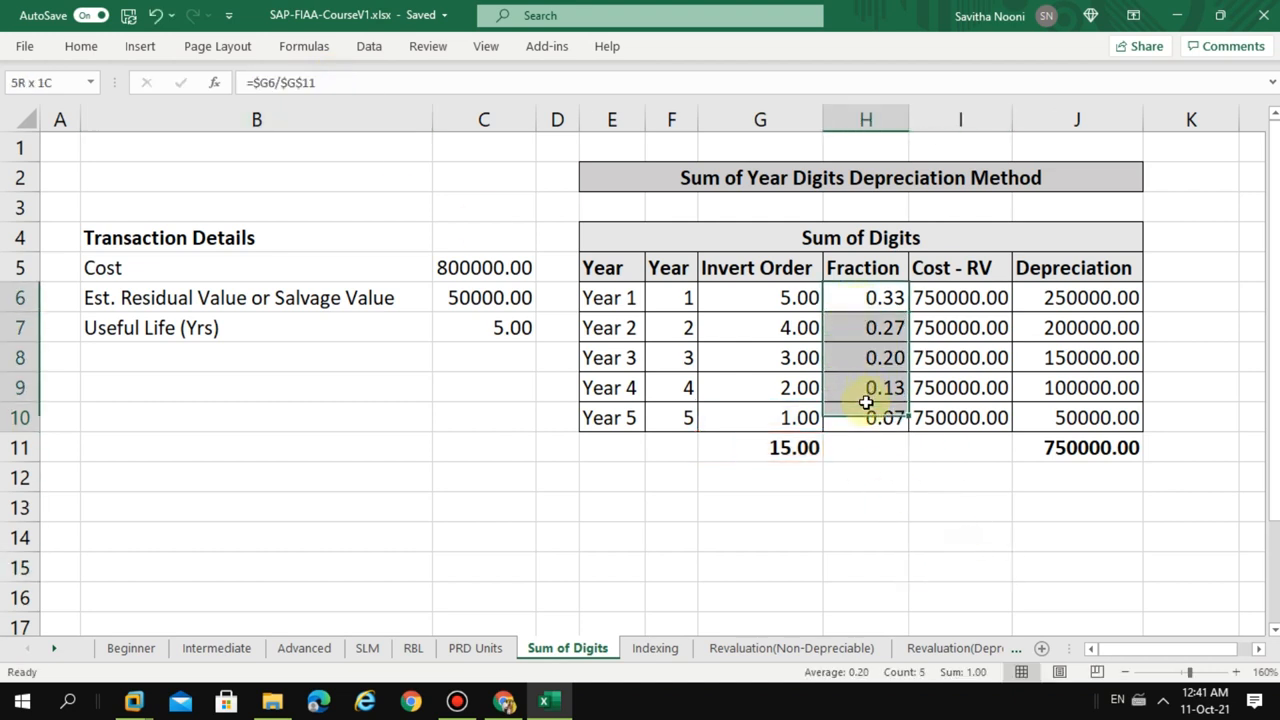
{"action": "left_click", "coordinate": [960, 296]}
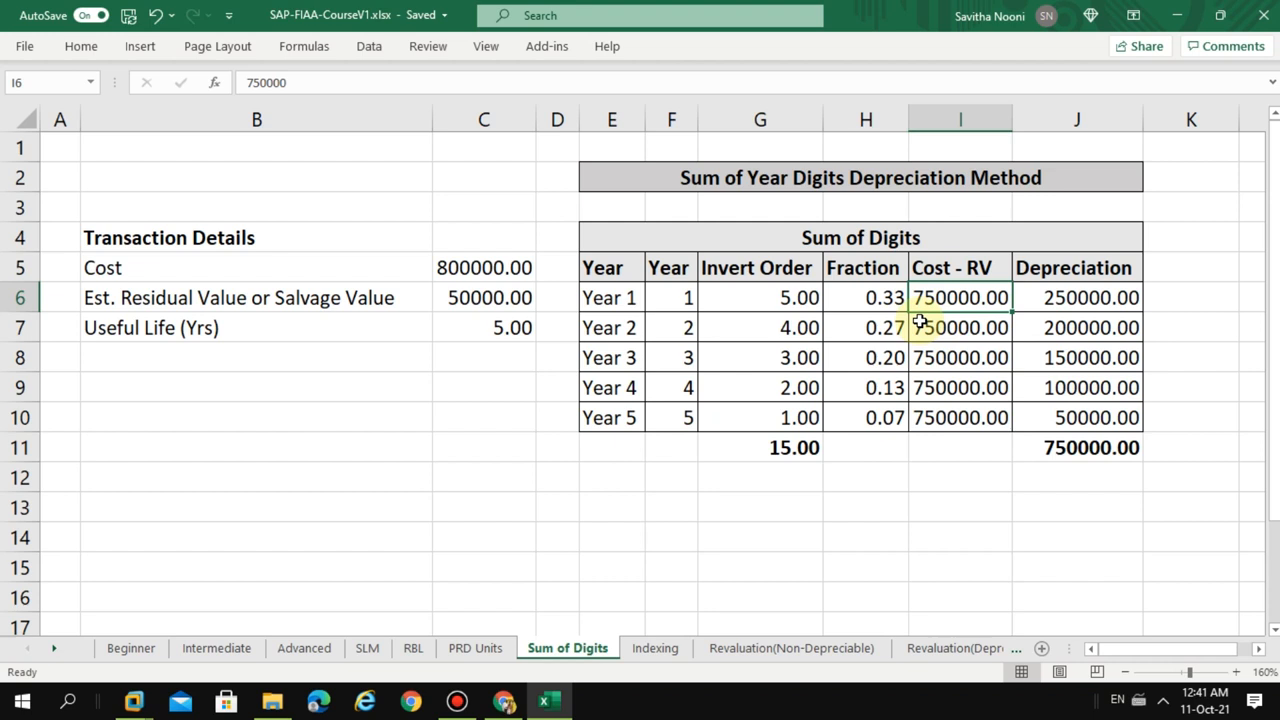
{"action": "mouse_move", "coordinate": [840, 360]}
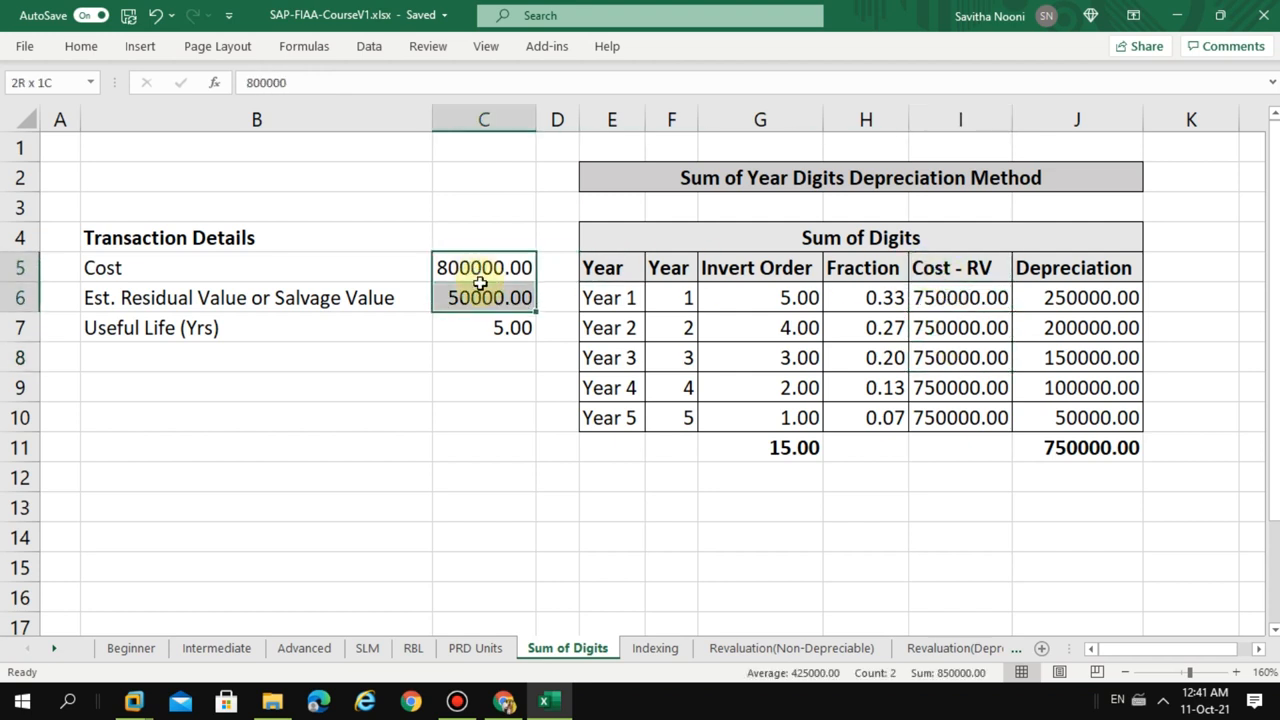
{"action": "double_click", "coordinate": [484, 296]}
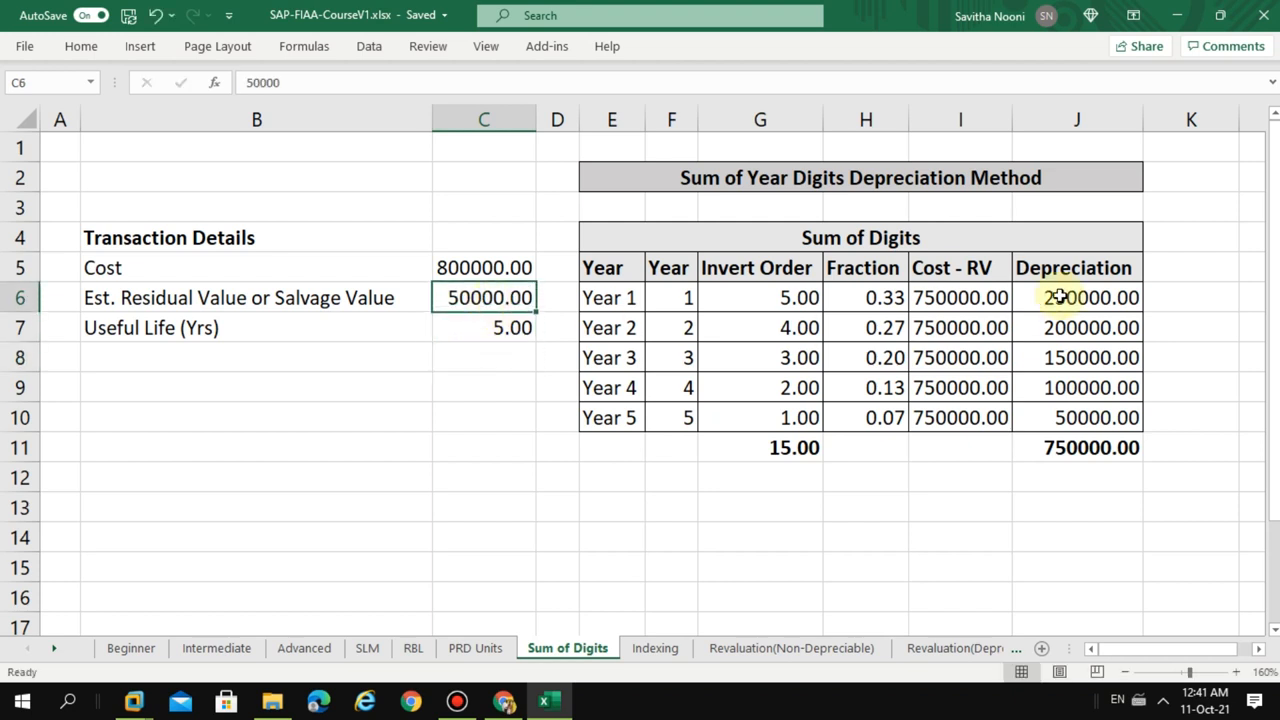
{"action": "left_click", "coordinate": [960, 296]}
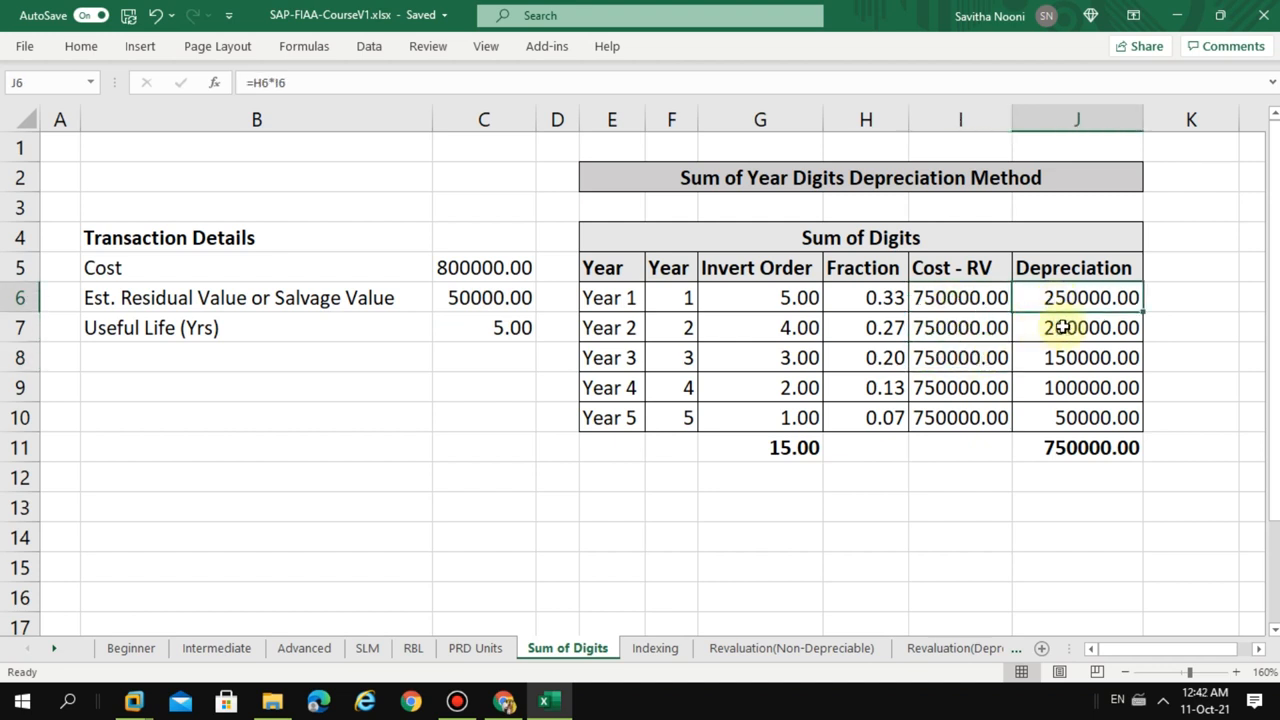
{"action": "left_click", "coordinate": [1076, 296]}
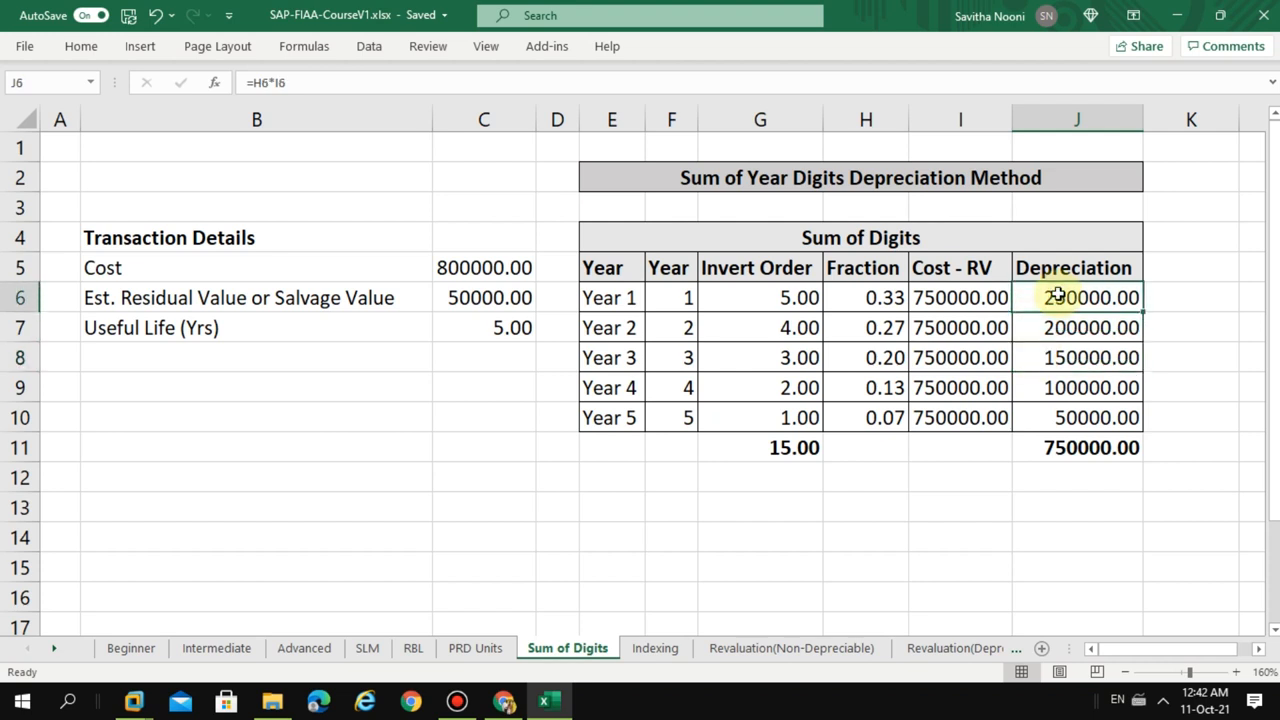
{"action": "double_click", "coordinate": [1076, 296]}
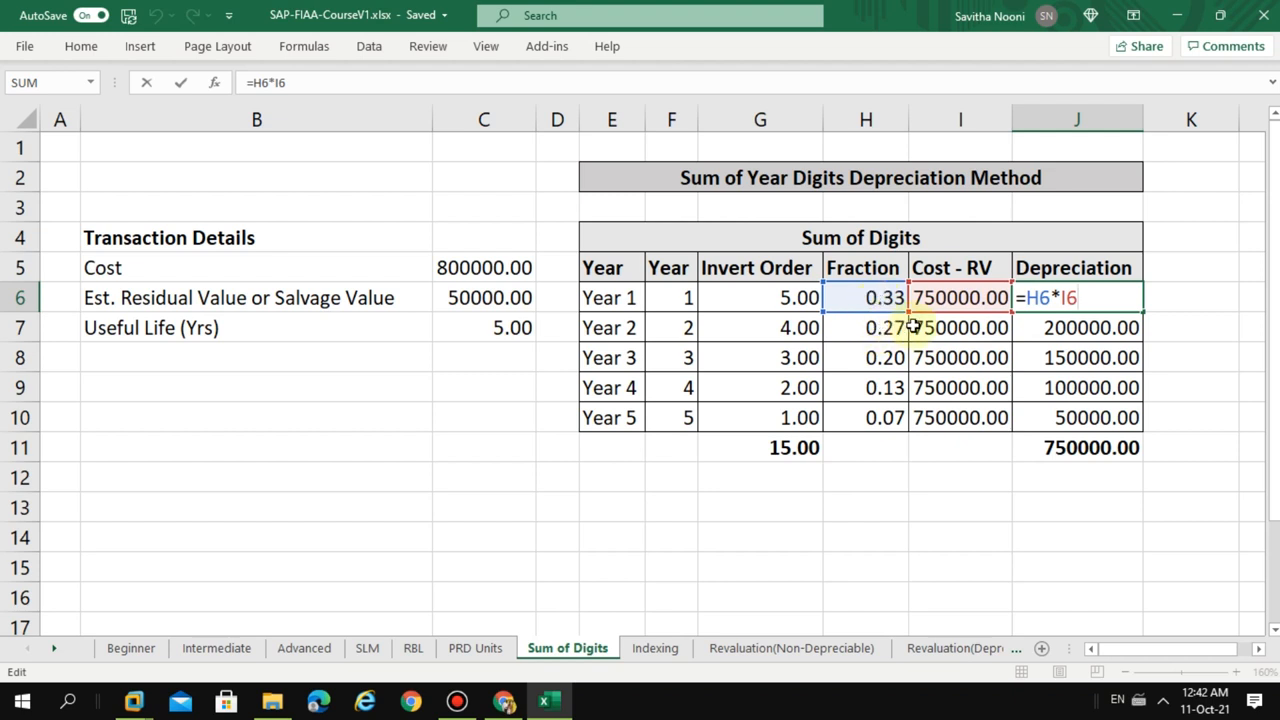
{"action": "key", "text": "Enter"}
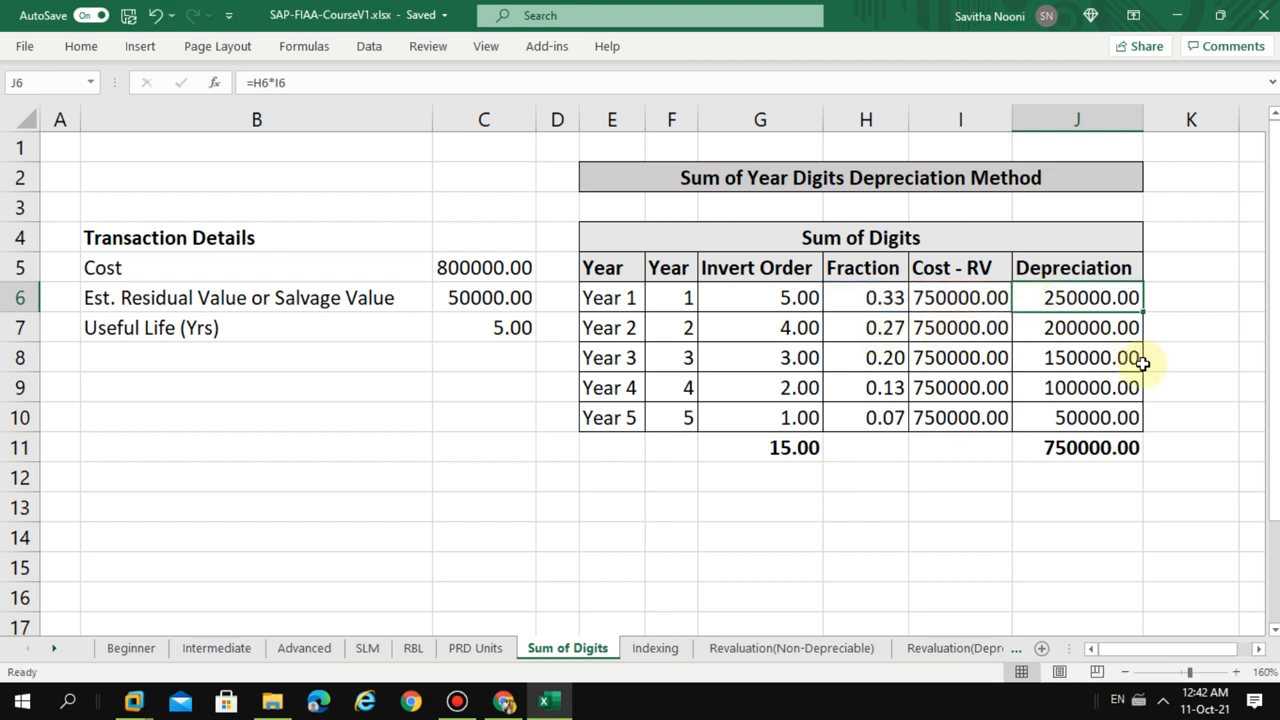
{"action": "double_click", "coordinate": [1076, 296]}
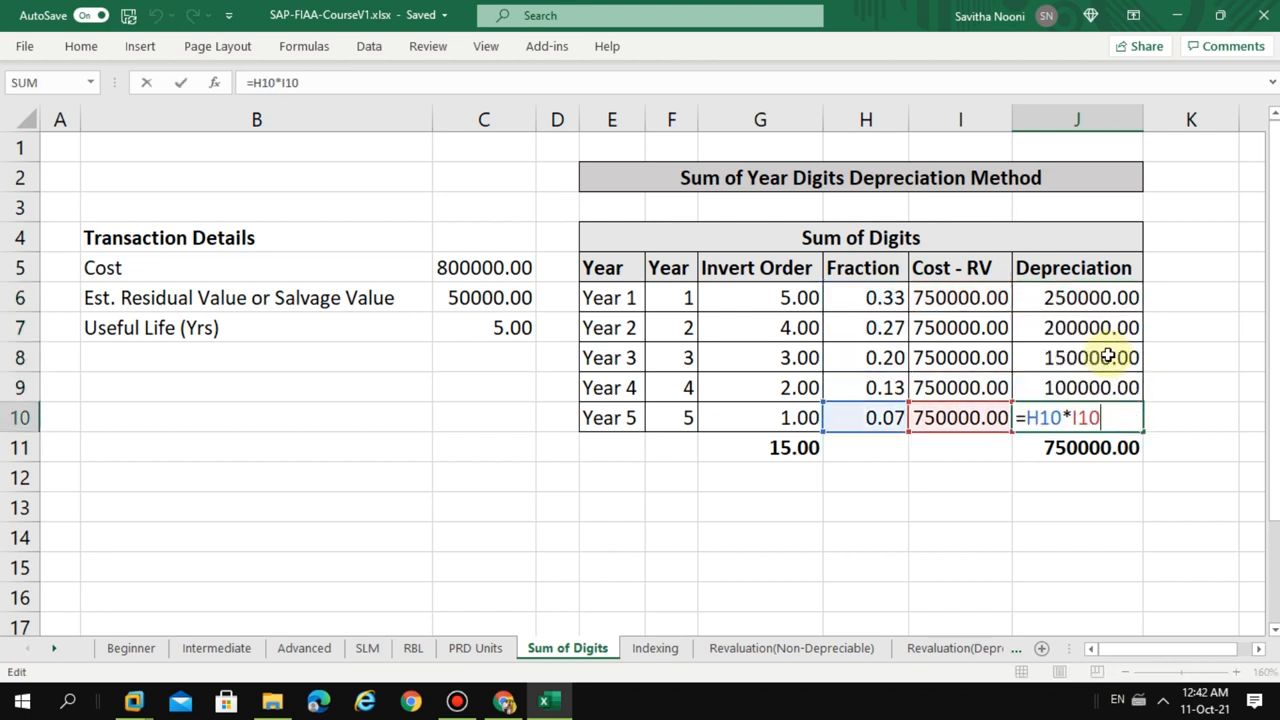
{"action": "key", "text": "enter"}
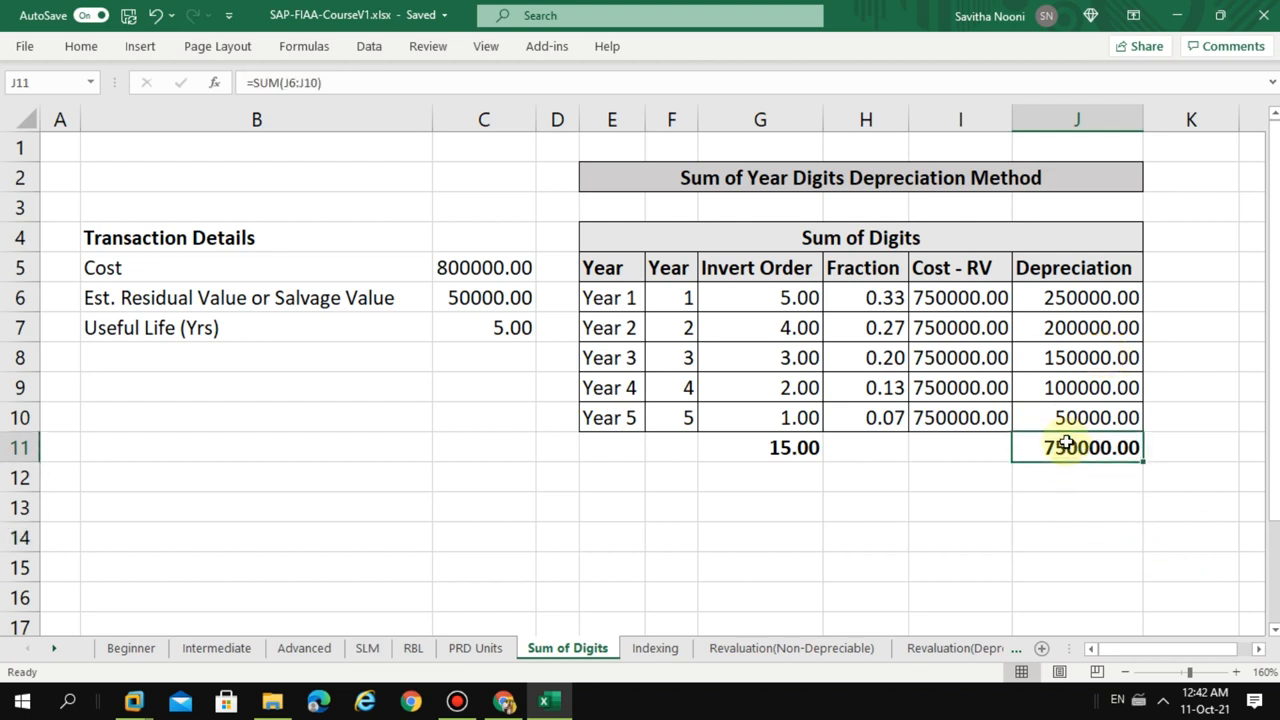
{"action": "double_click", "coordinate": [1076, 448]}
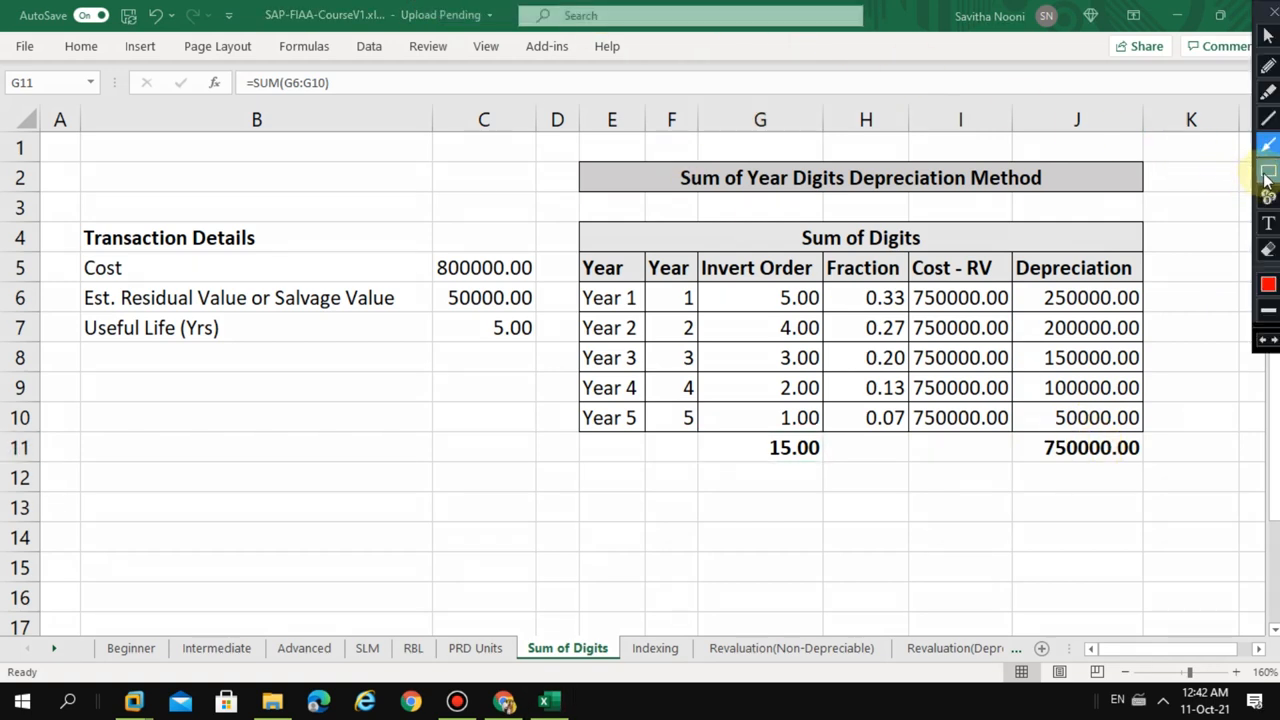
{"action": "left_click", "coordinate": [1266, 172]}
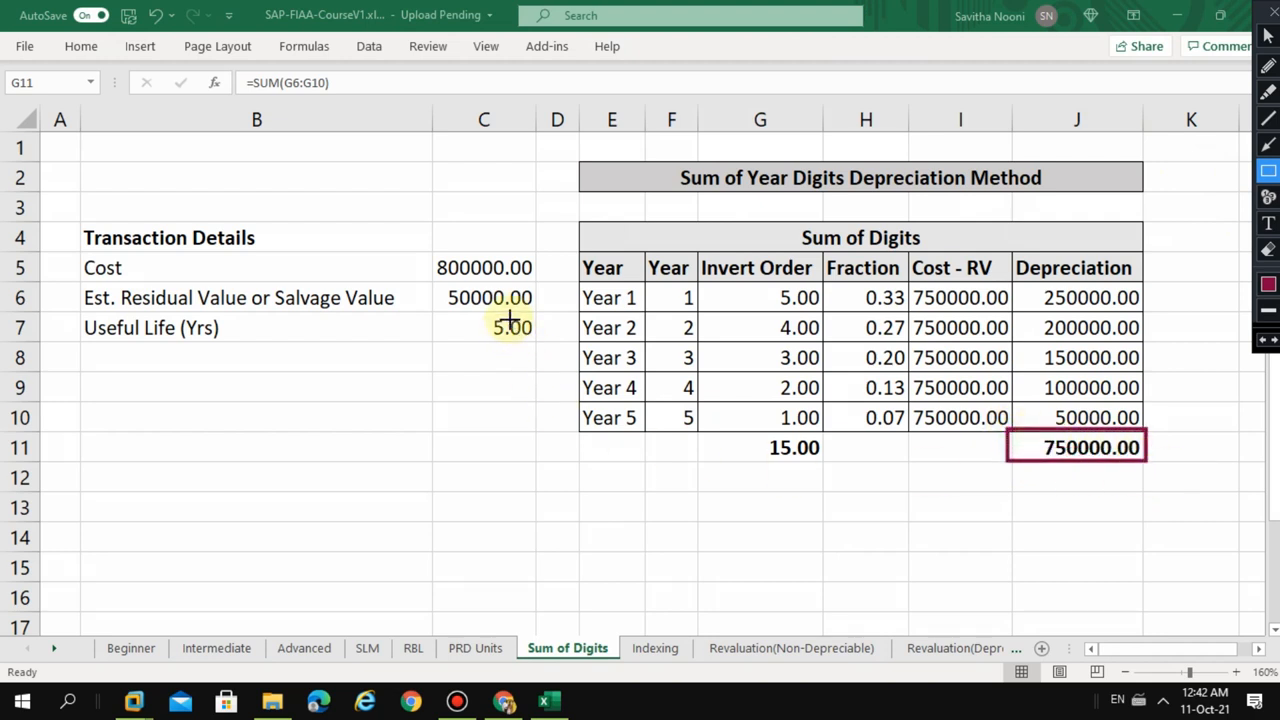
{"action": "mouse_move", "coordinate": [430, 278]}
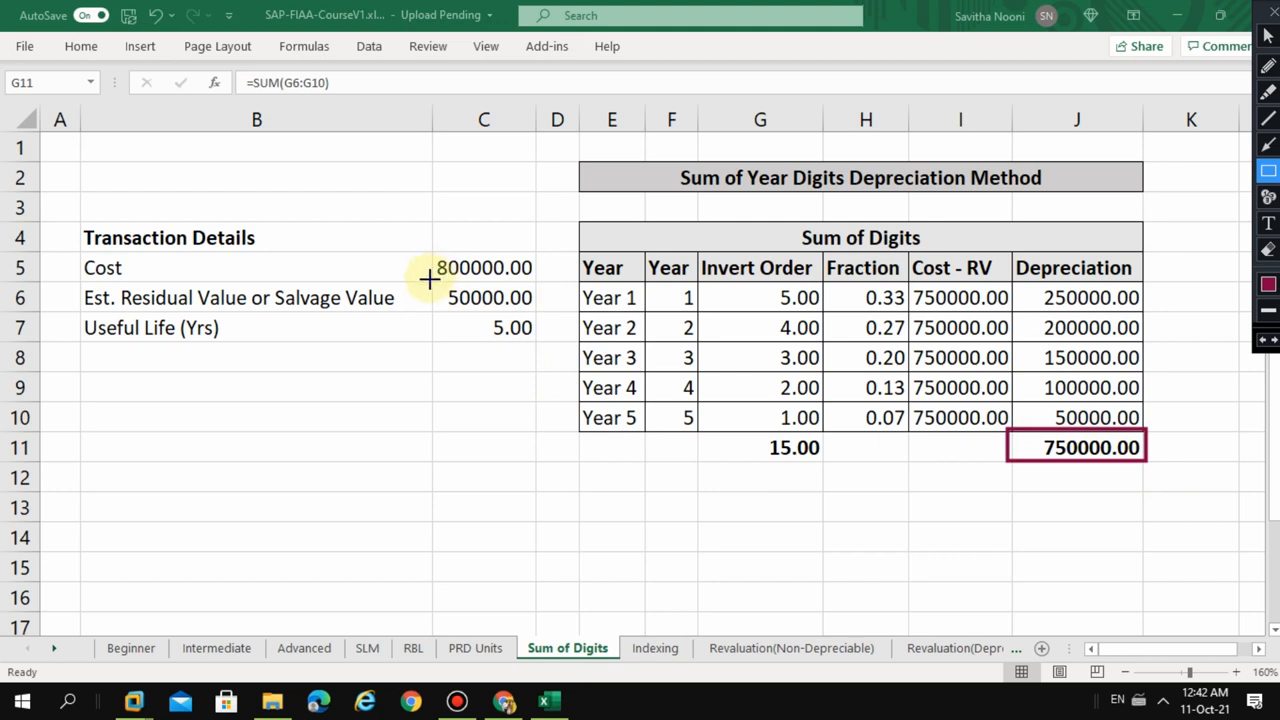
{"action": "left_click", "coordinate": [488, 296]}
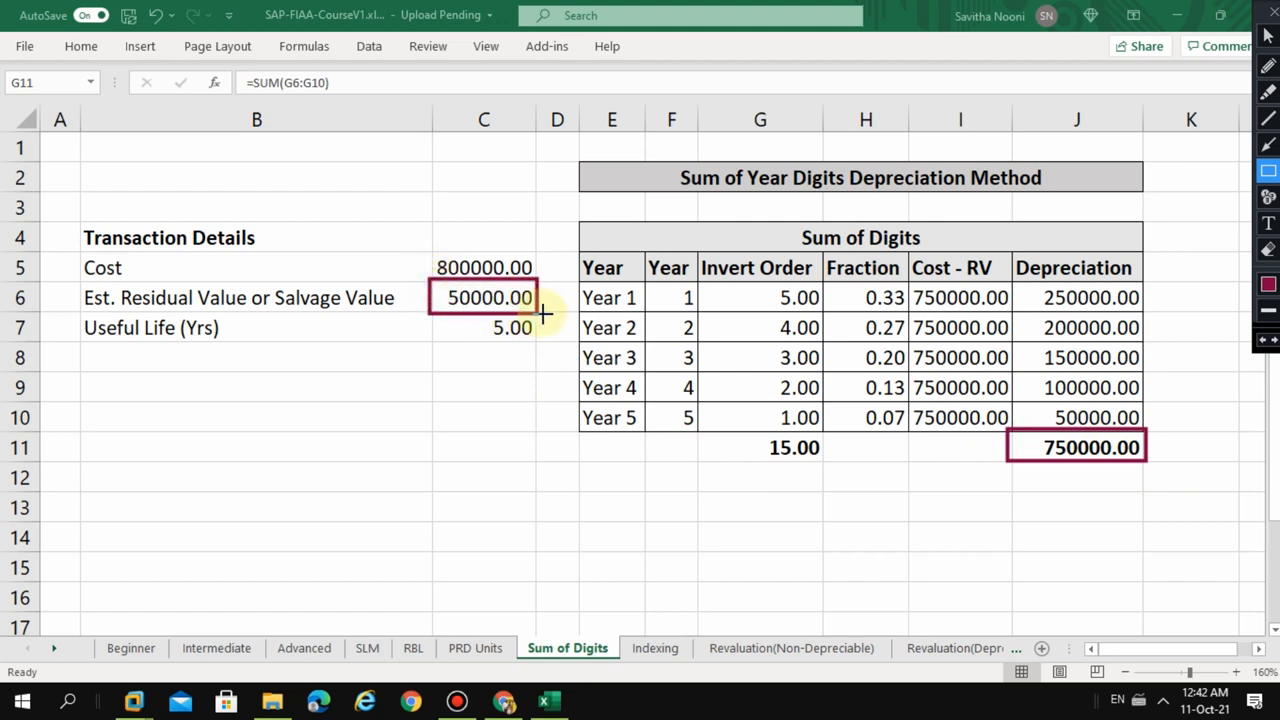
{"action": "mouse_move", "coordinate": [928, 492]}
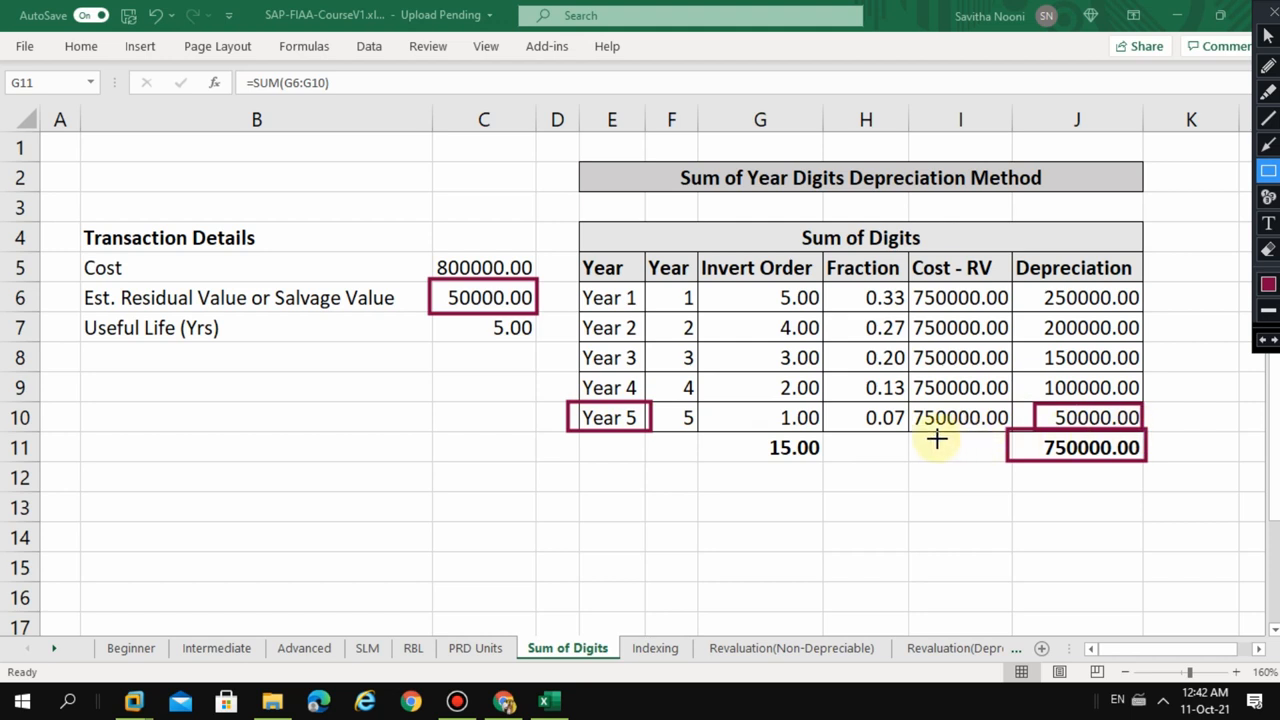
{"action": "mouse_move", "coordinate": [852, 408]}
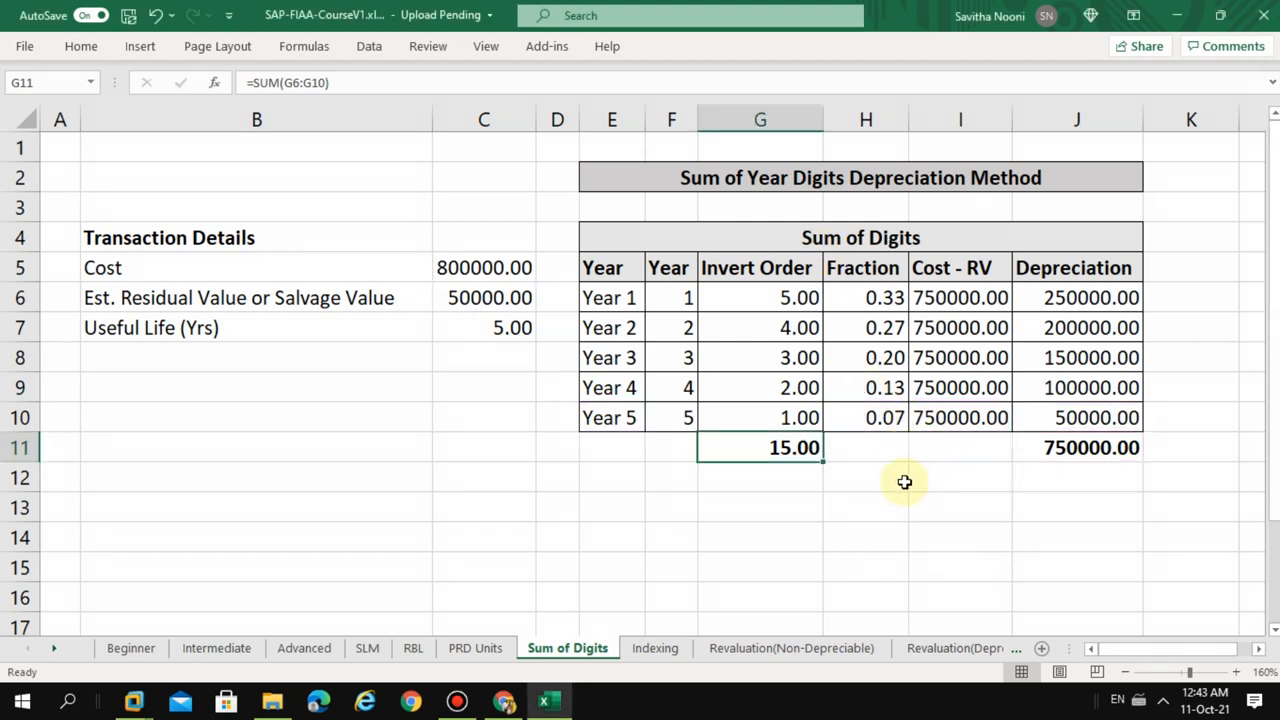
{"action": "left_click", "coordinate": [864, 448]}
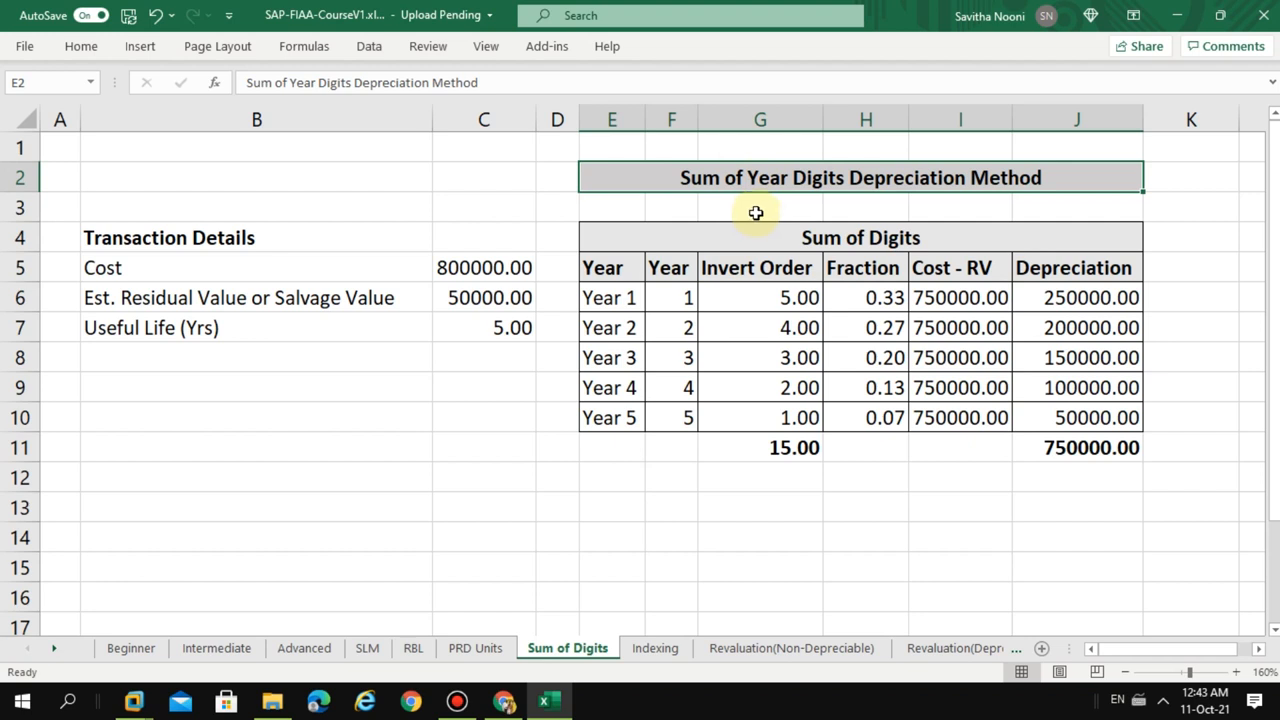
{"action": "mouse_move", "coordinate": [744, 332]}
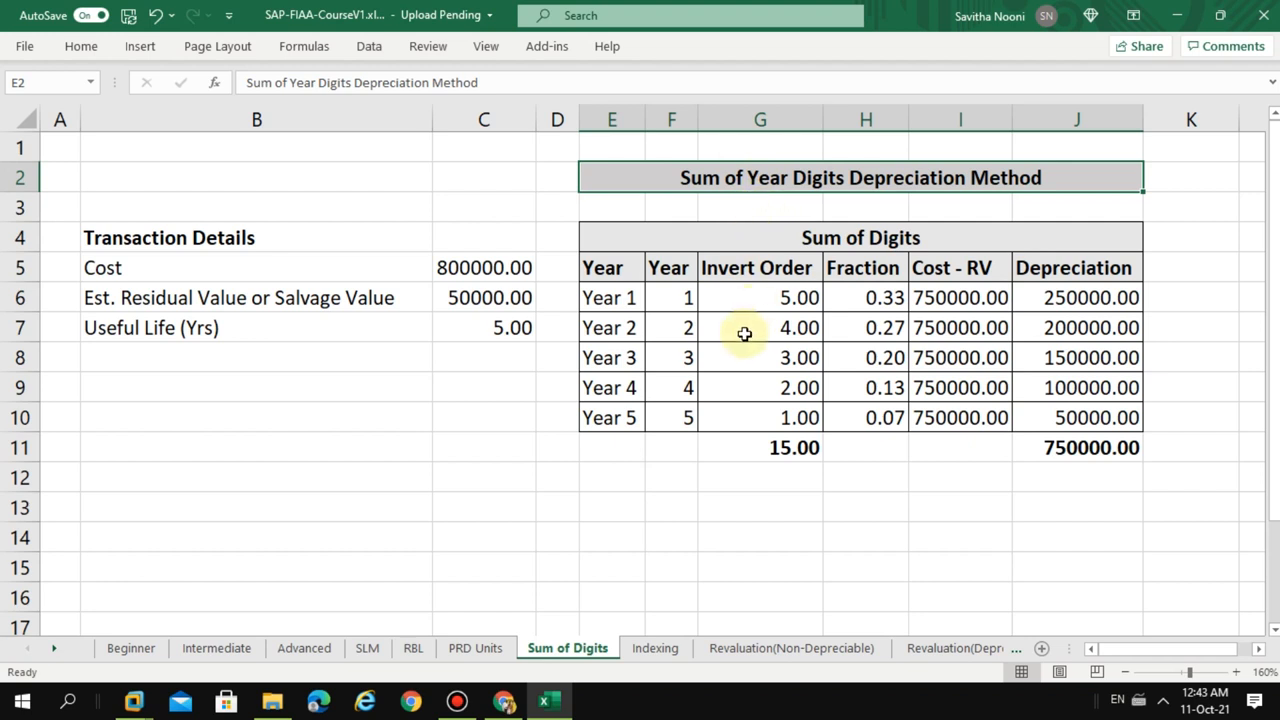
{"action": "mouse_move", "coordinate": [650, 10]}
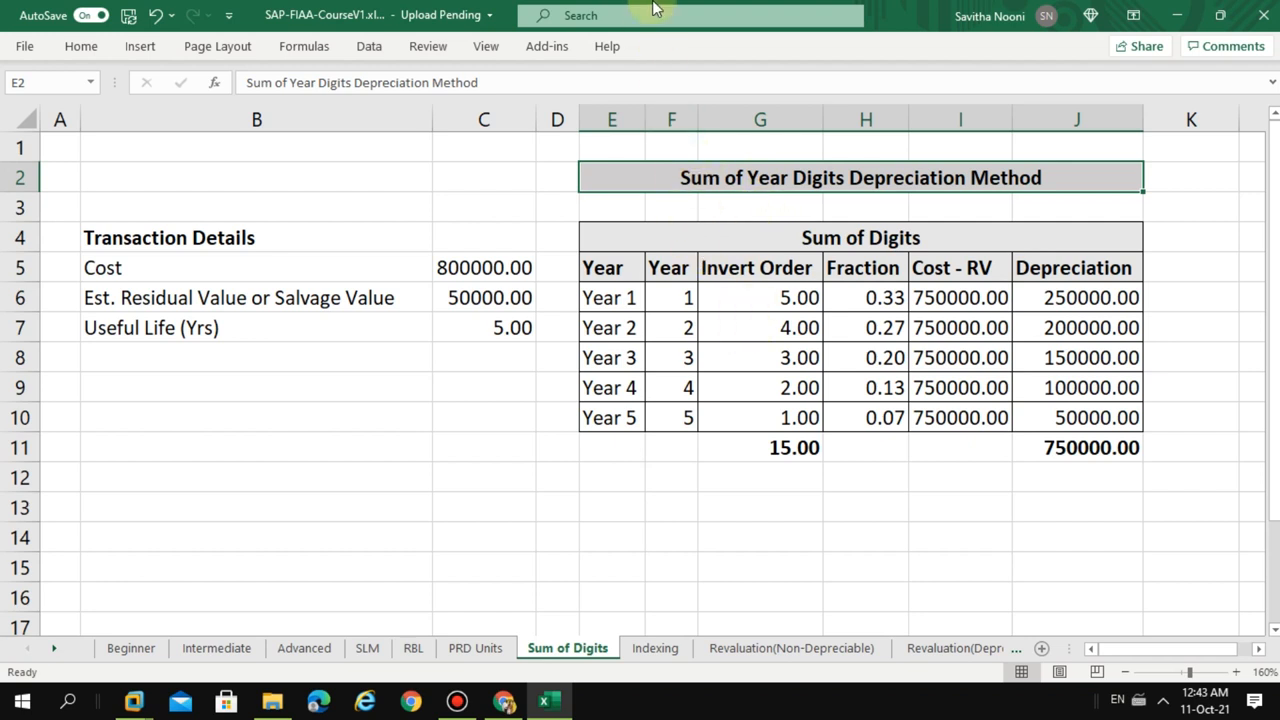